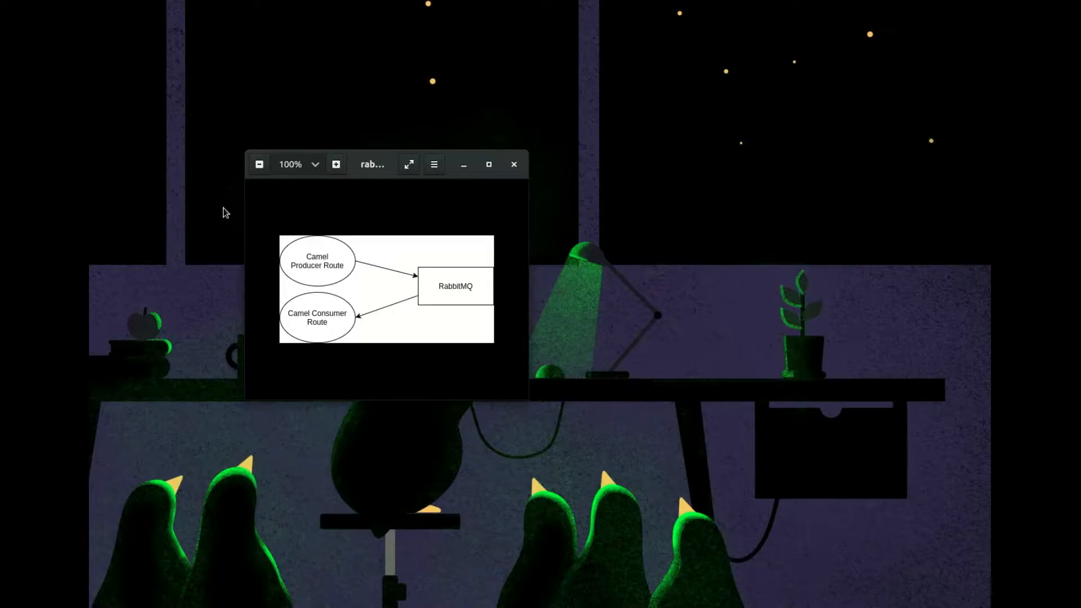
pyautogui.moveTo(136, 208)
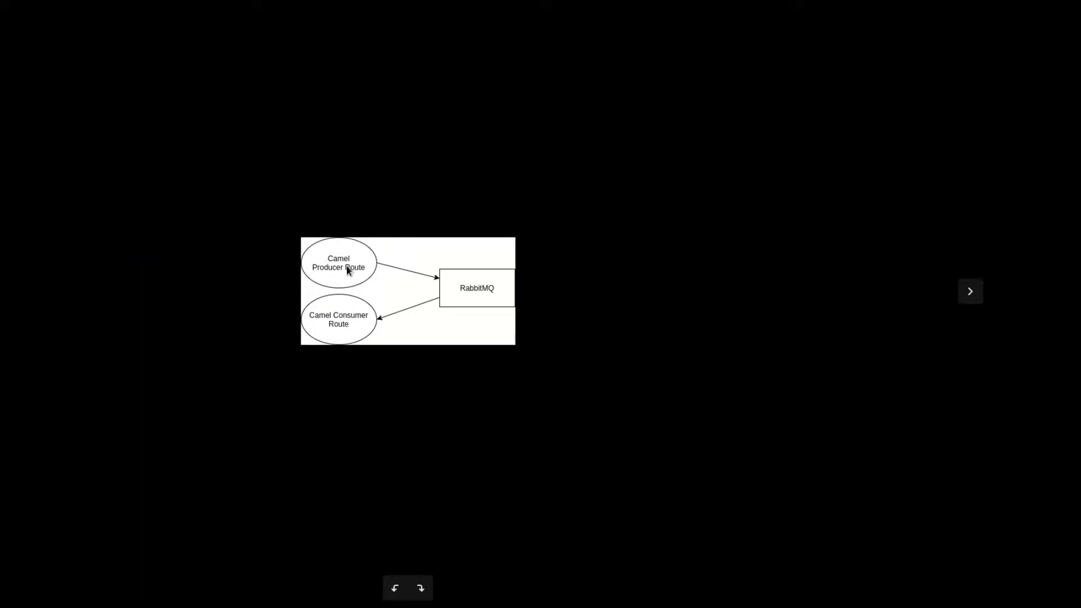
pyautogui.moveTo(331, 275)
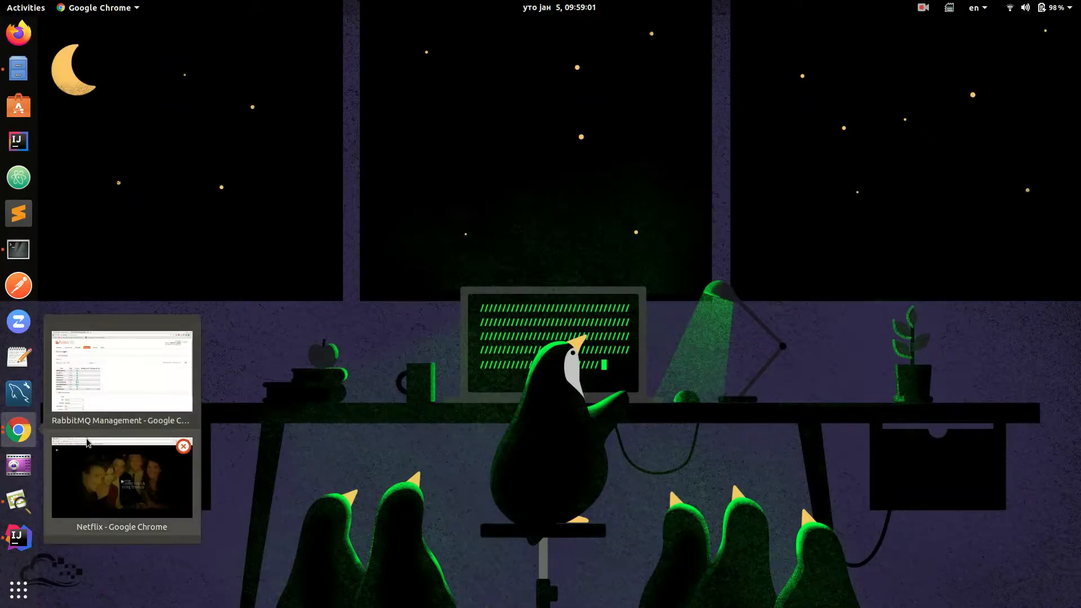
# - Read through the Camel RabbitMQ component docs: options, path and query parameters
pyautogui.click(121, 370)
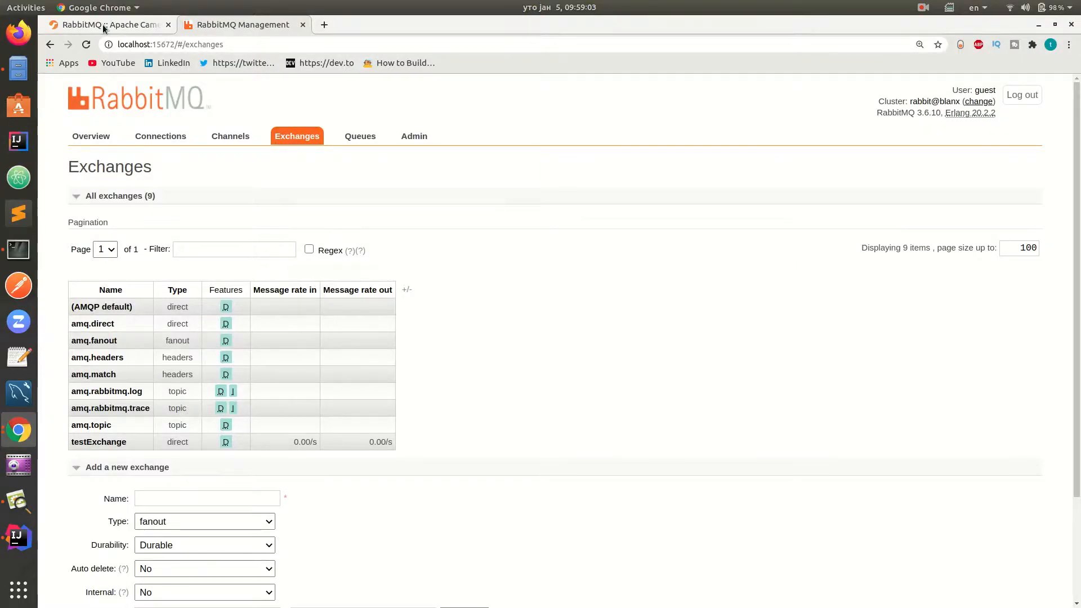
pyautogui.click(107, 24)
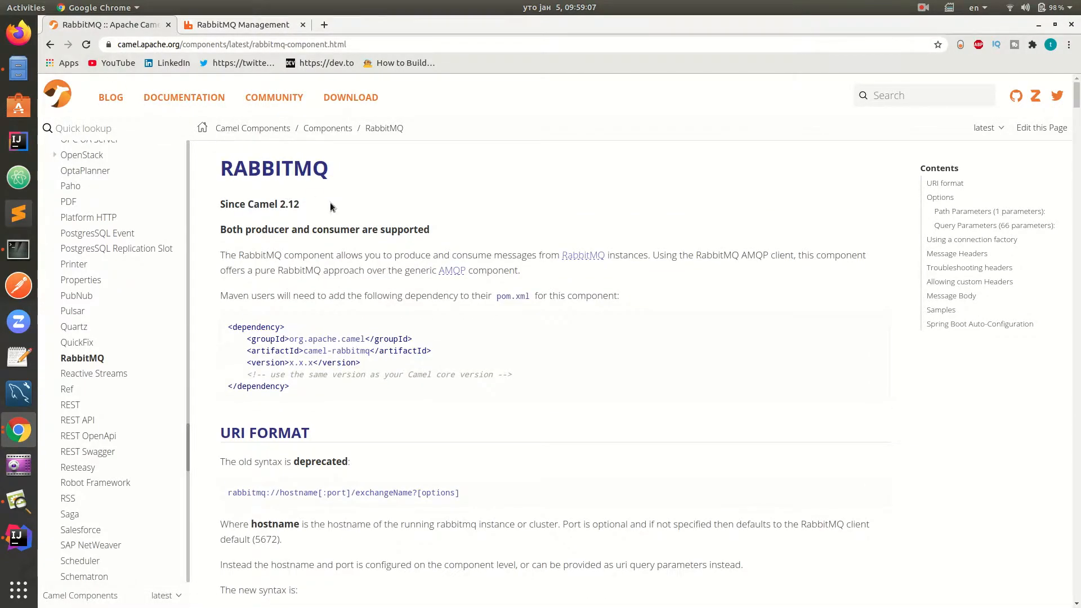
pyautogui.scroll(-3)
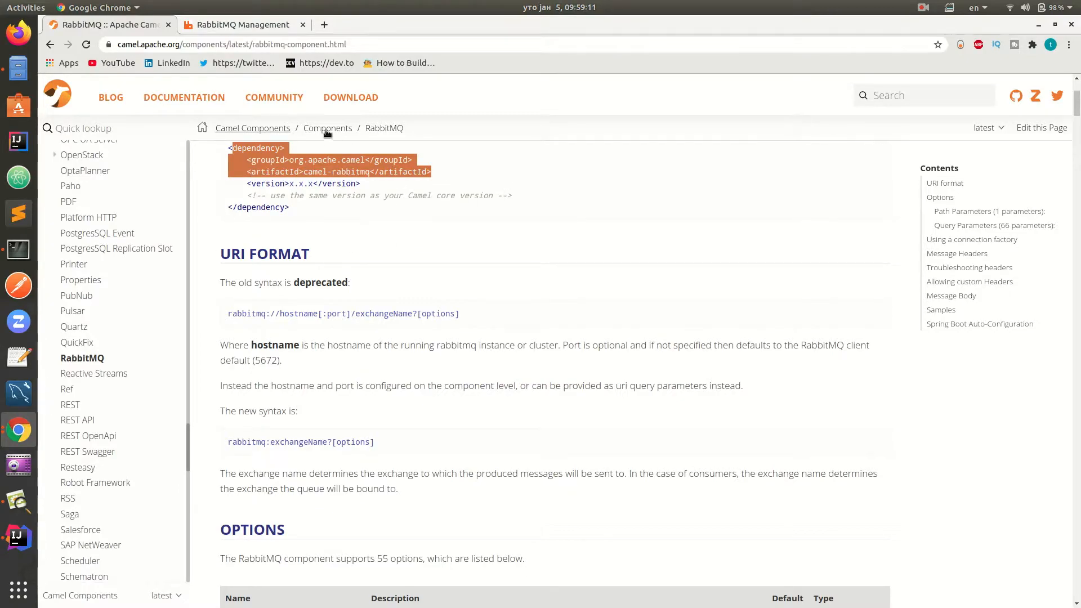
pyautogui.scroll(-3)
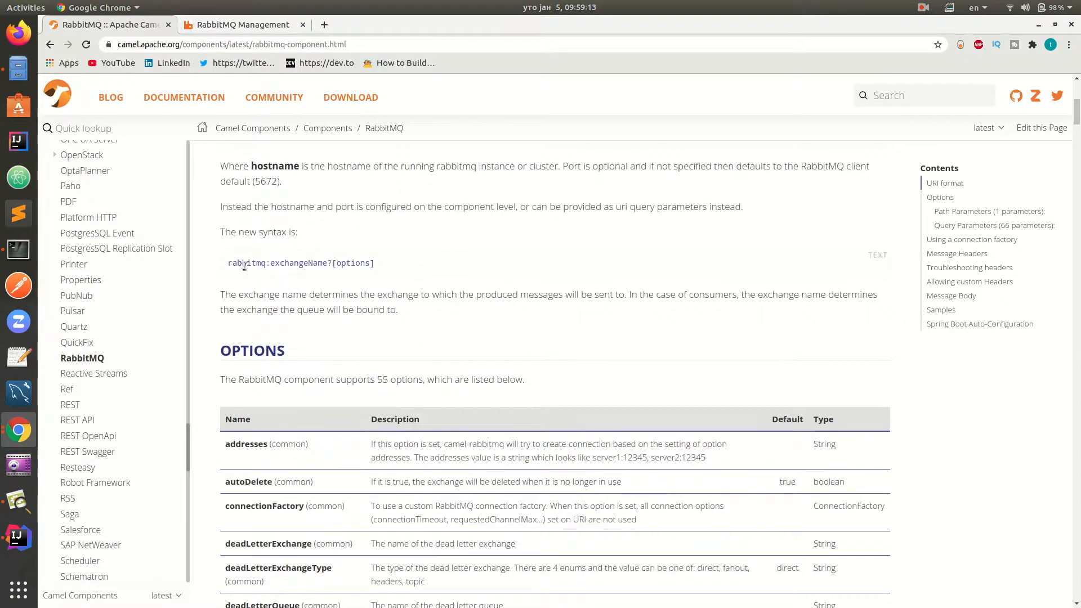
pyautogui.scroll(-3)
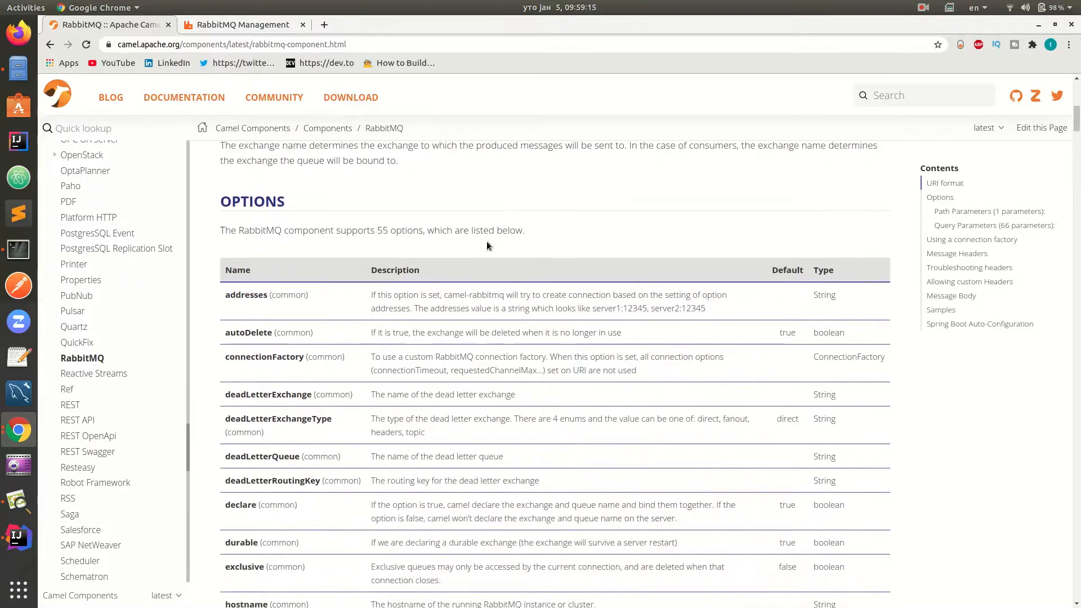
pyautogui.scroll(-3)
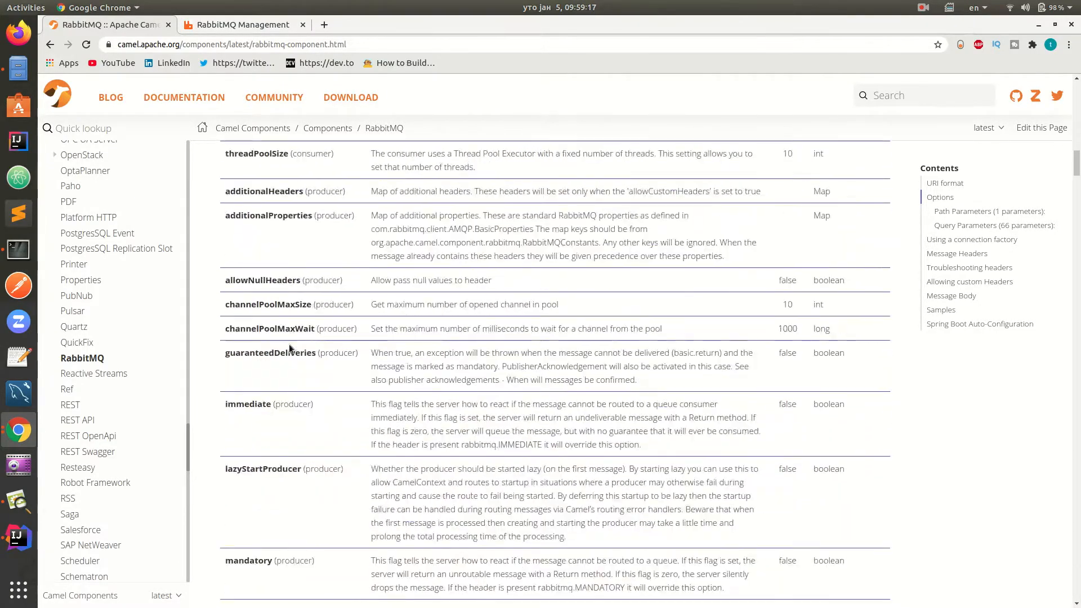
pyautogui.scroll(-3)
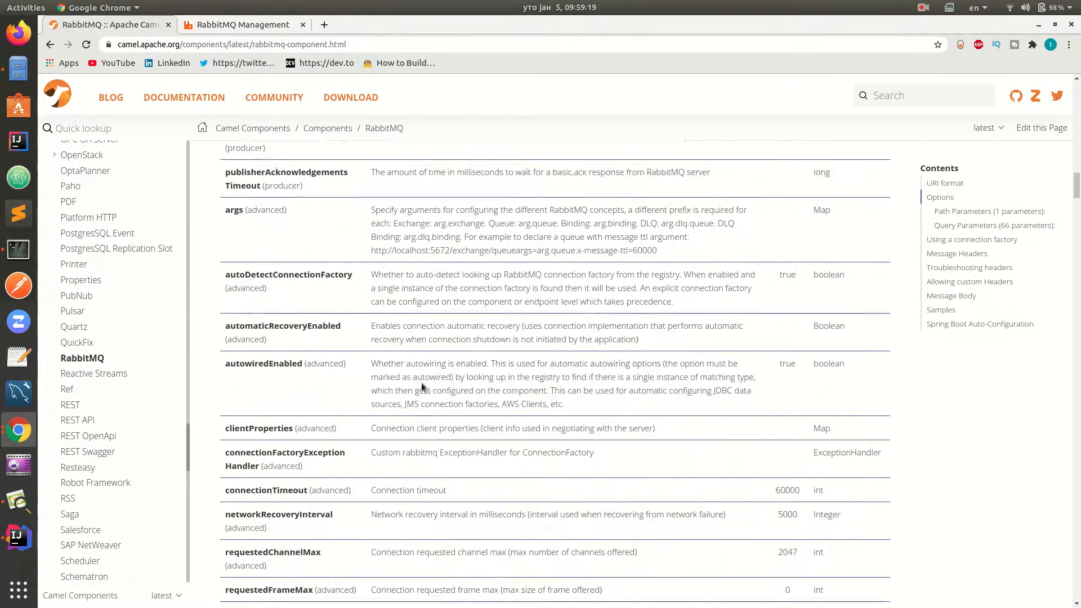
pyautogui.scroll(-3)
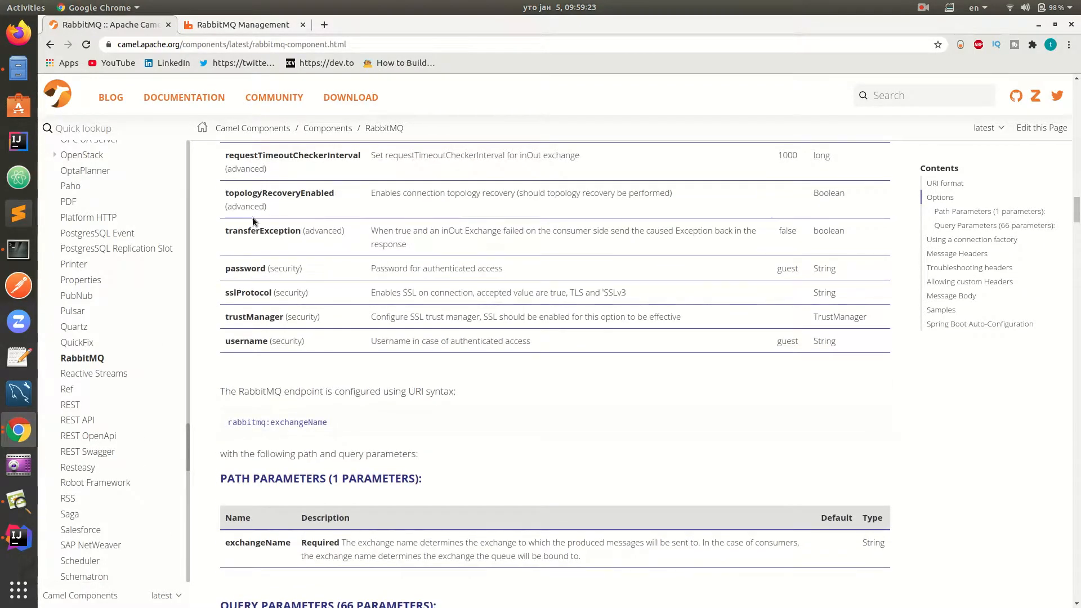
pyautogui.scroll(-3)
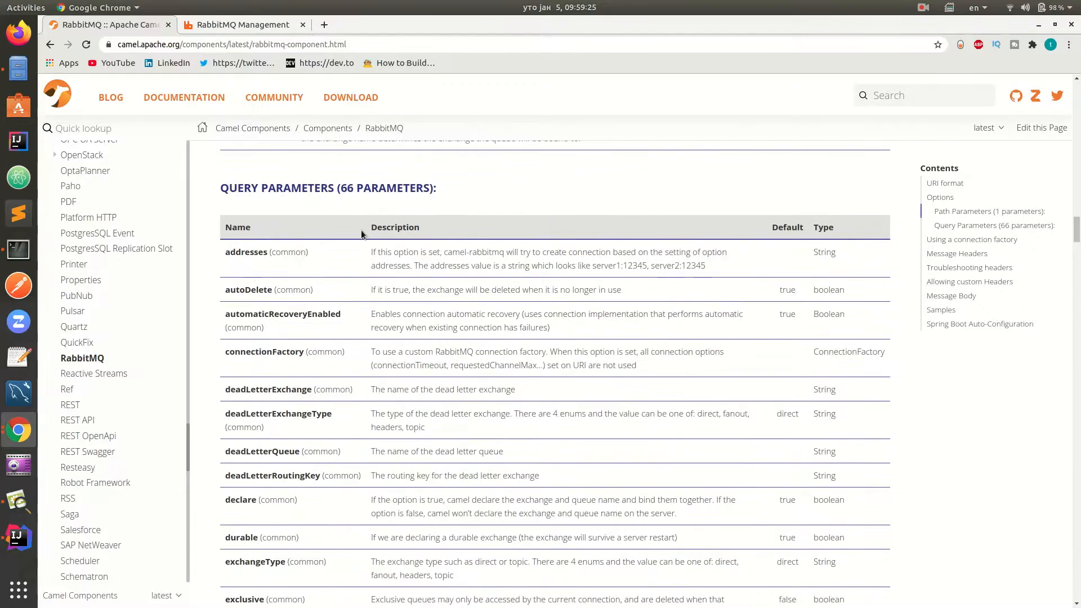
pyautogui.scroll(-3)
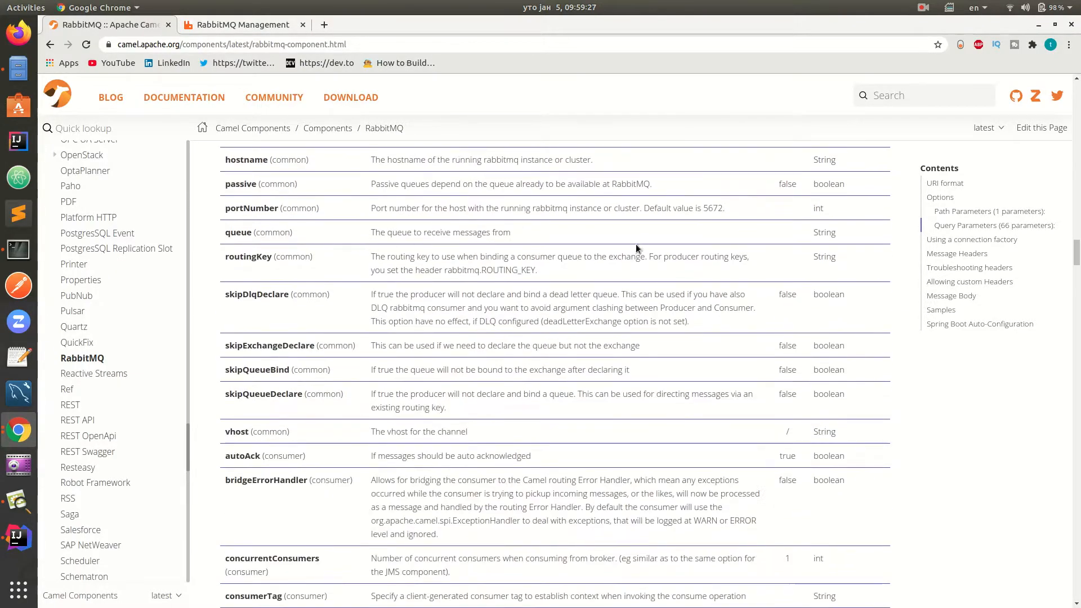
pyautogui.scroll(-3)
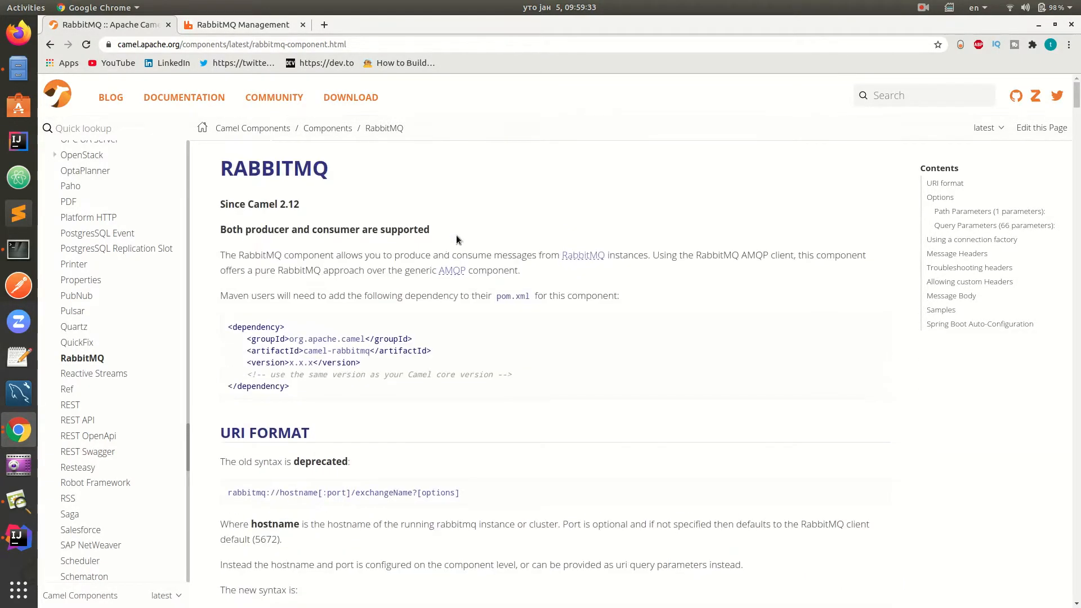
# - View the broker Overview totals, then the Exchanges list with the direct testExchange
pyautogui.click(244, 24)
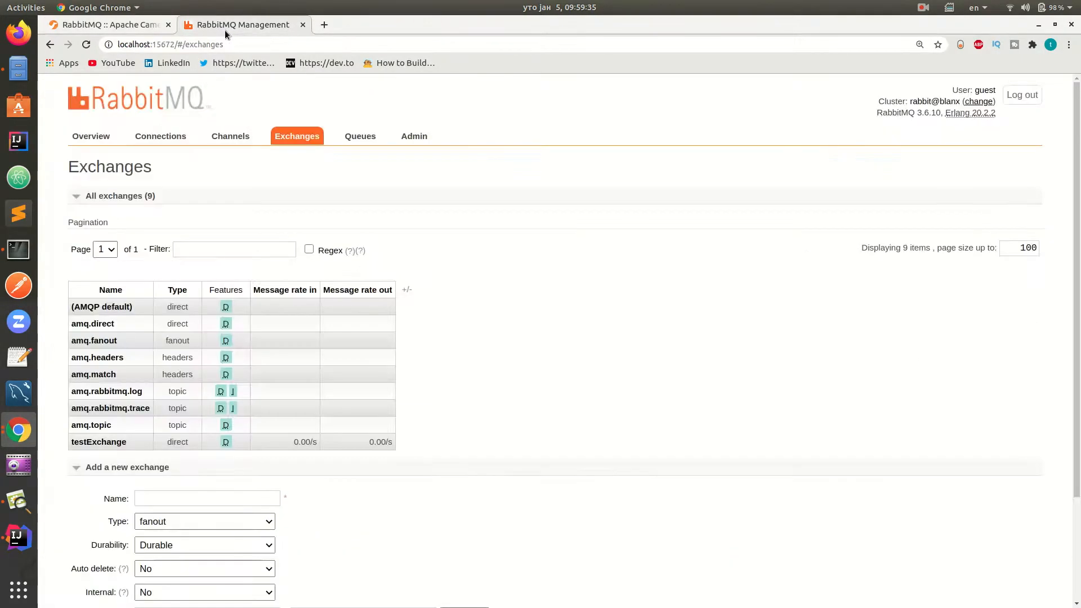
pyautogui.click(103, 24)
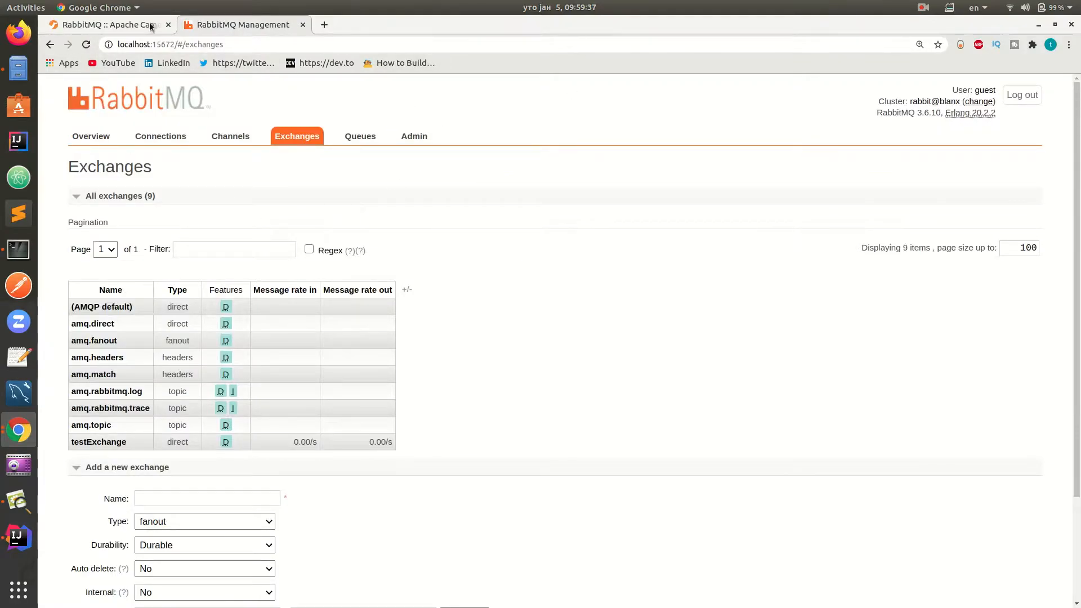
pyautogui.moveTo(617, 390)
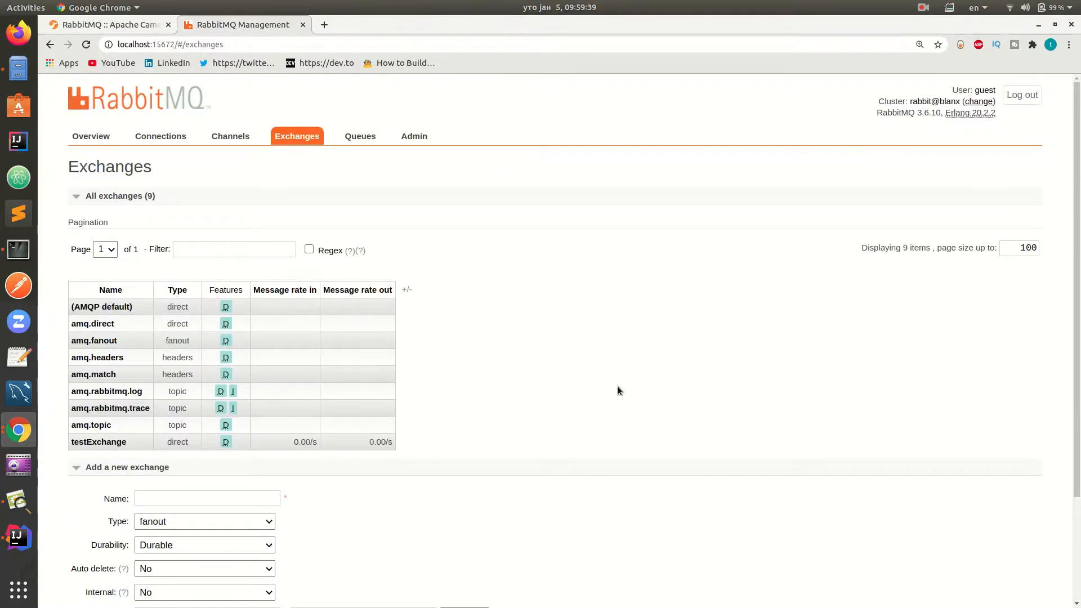
pyautogui.moveTo(137, 95)
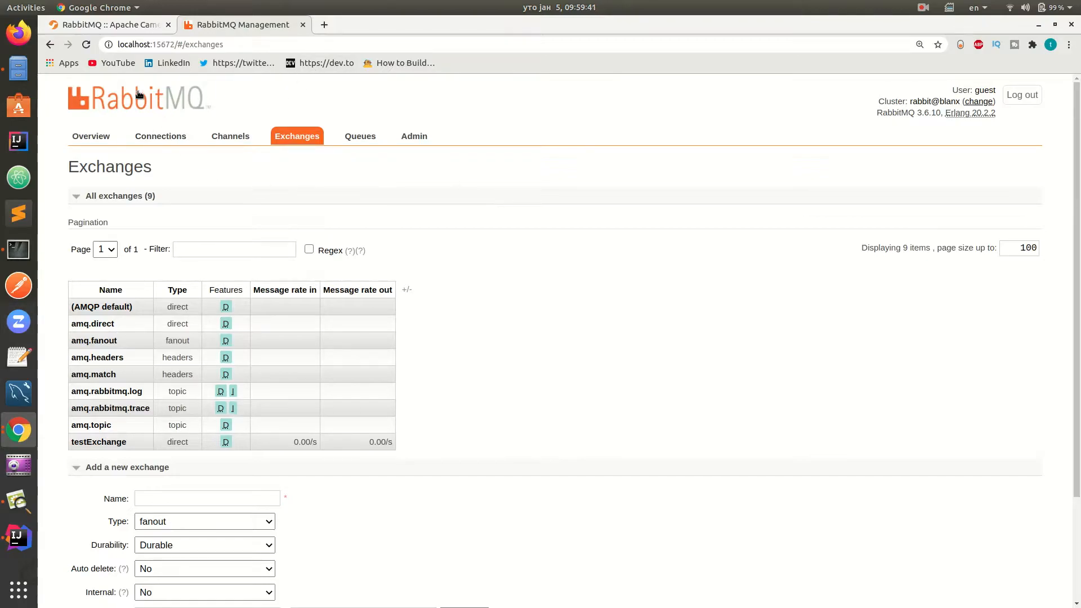
pyautogui.click(90, 137)
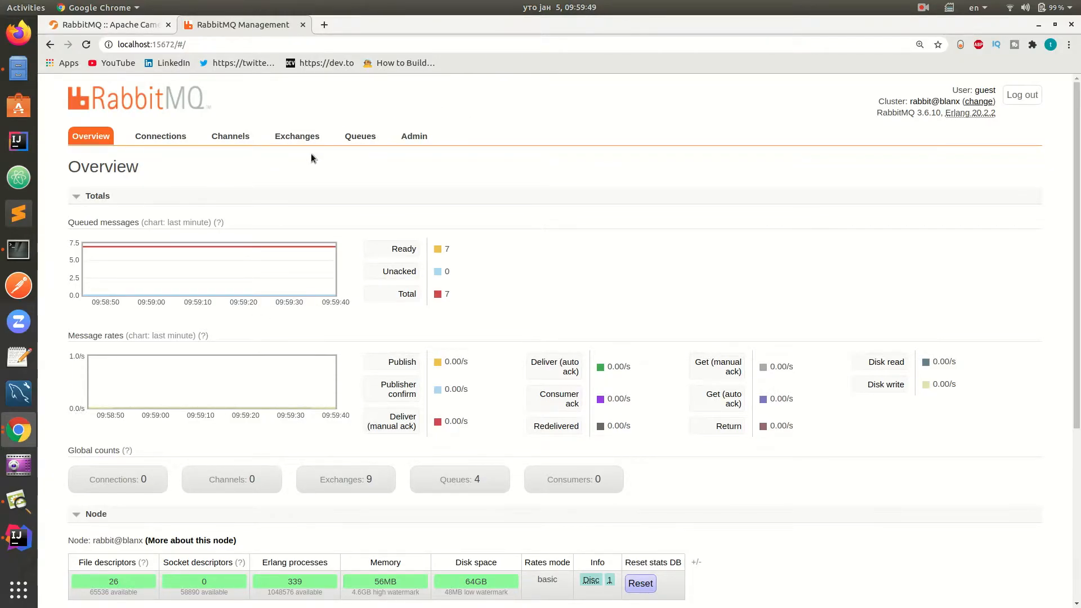
pyautogui.click(296, 136)
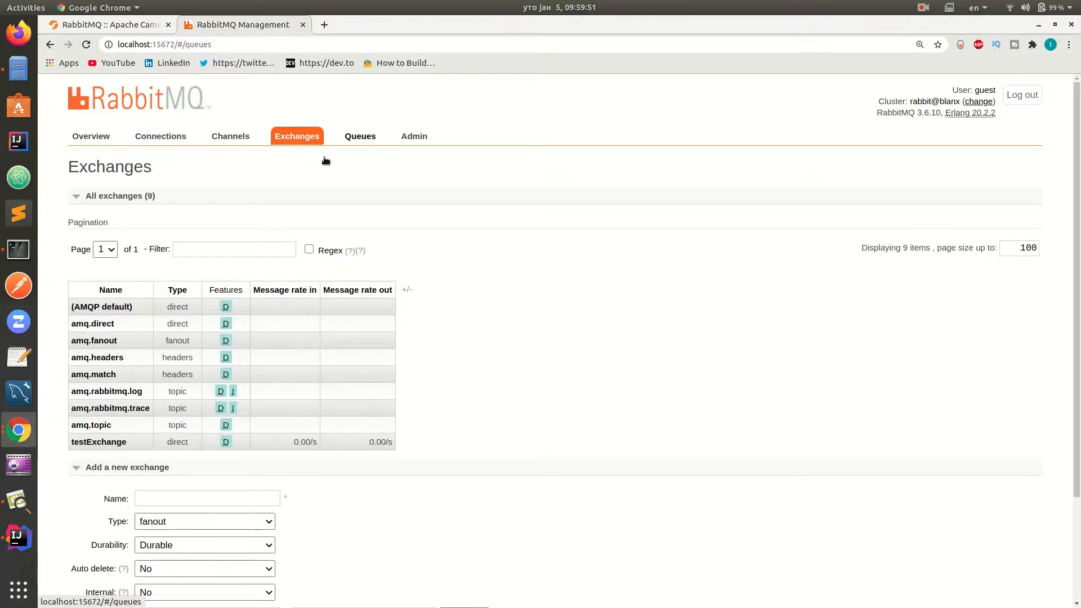
pyautogui.click(296, 136)
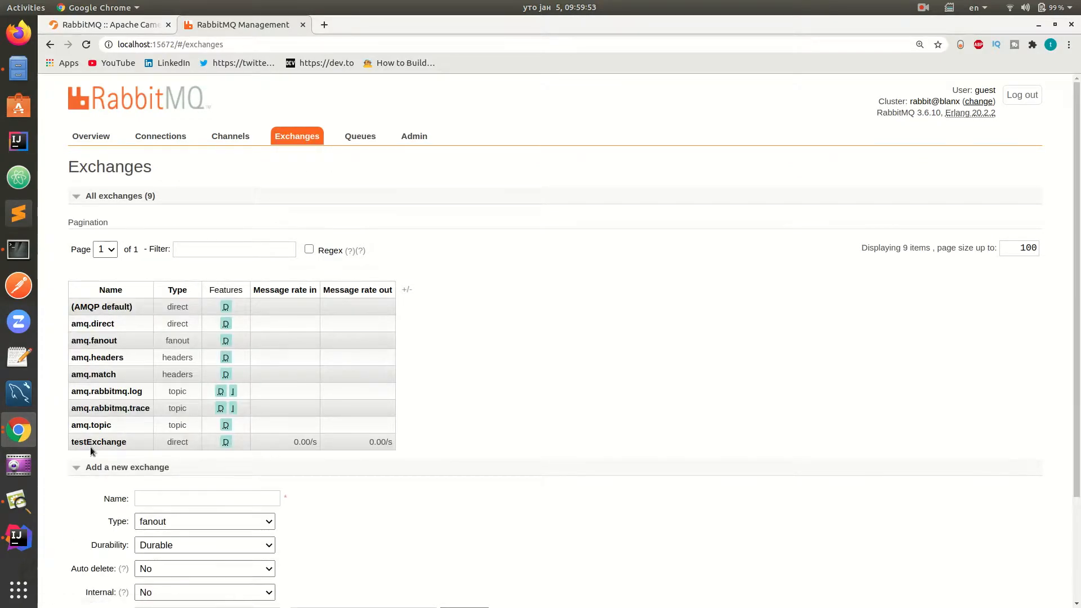
pyautogui.doubleClick(177, 441)
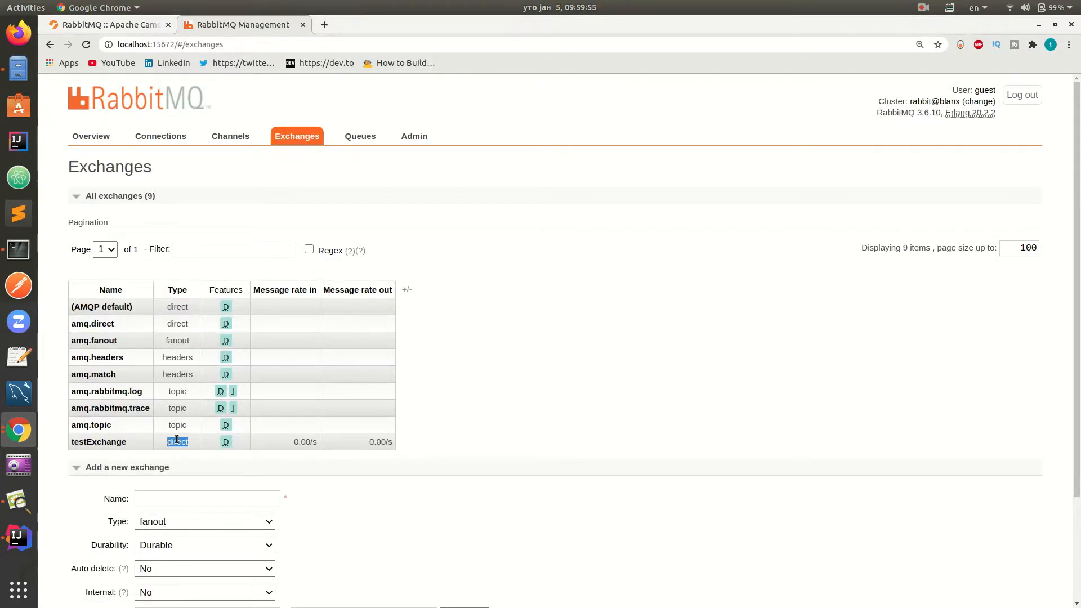
# - Unbind the numbered queue bindings from testExchange, leaving only testQueue bound
pyautogui.click(99, 442)
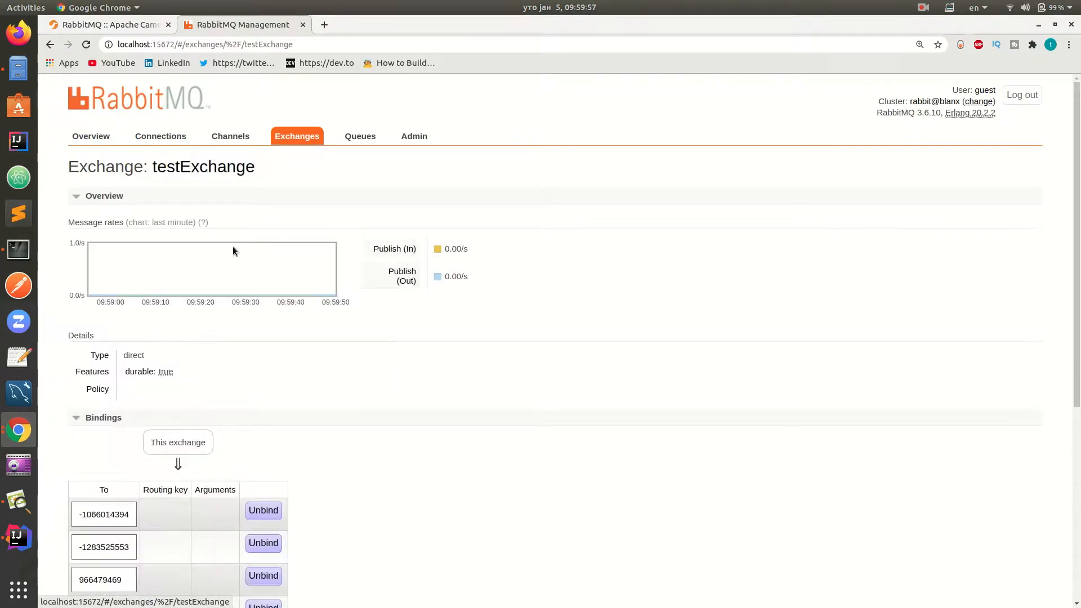
pyautogui.scroll(-3)
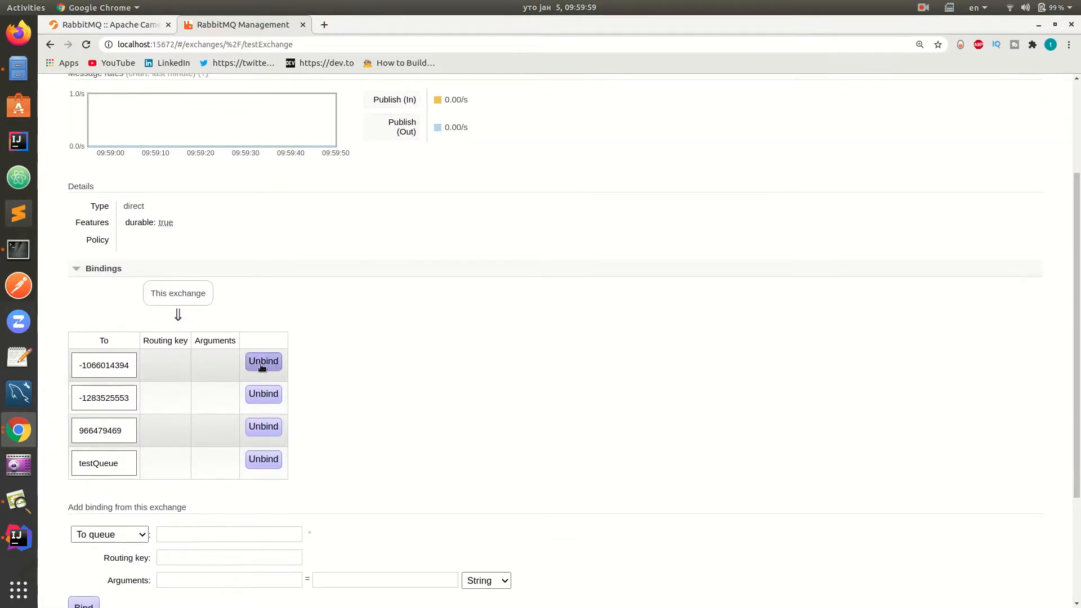
pyautogui.click(262, 360)
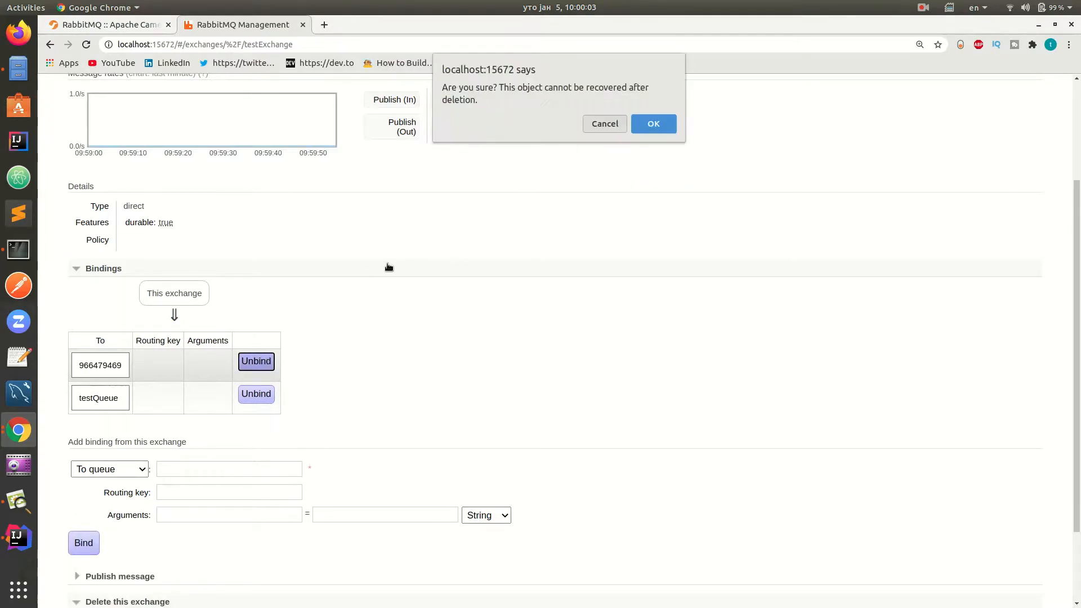
pyautogui.click(652, 124)
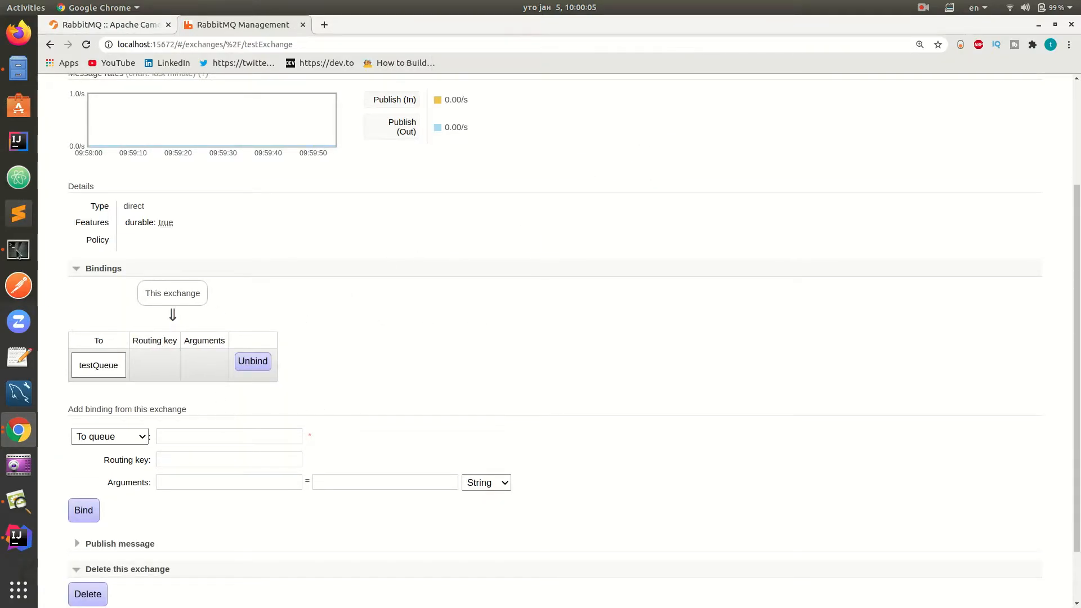
pyautogui.moveTo(337, 327)
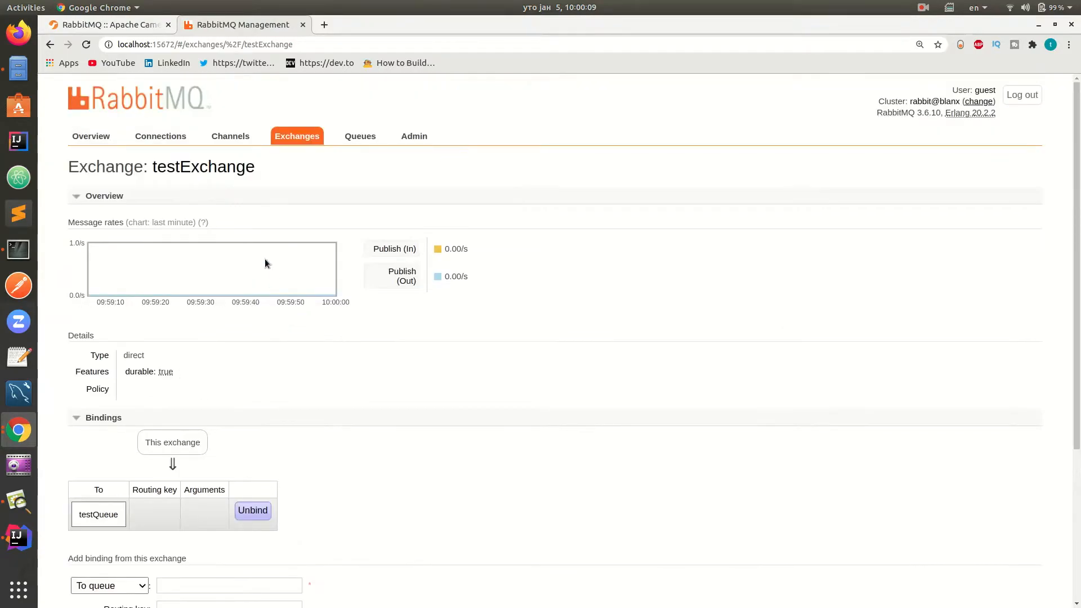
pyautogui.scroll(-3)
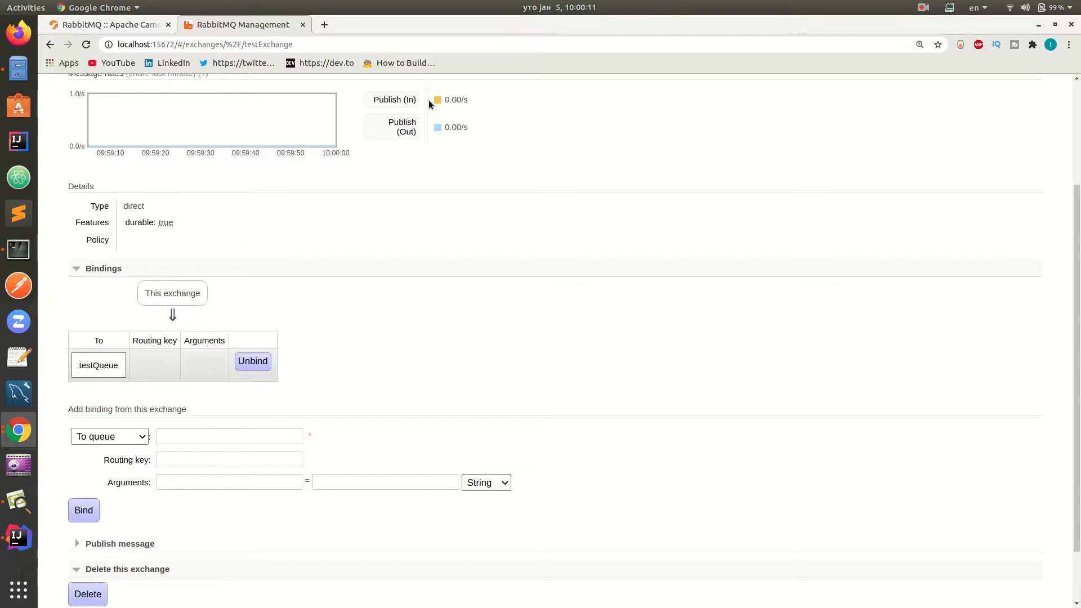
# - Inspect testQueue and the numbered queues so only testQueue with 4 messages remains
pyautogui.click(360, 107)
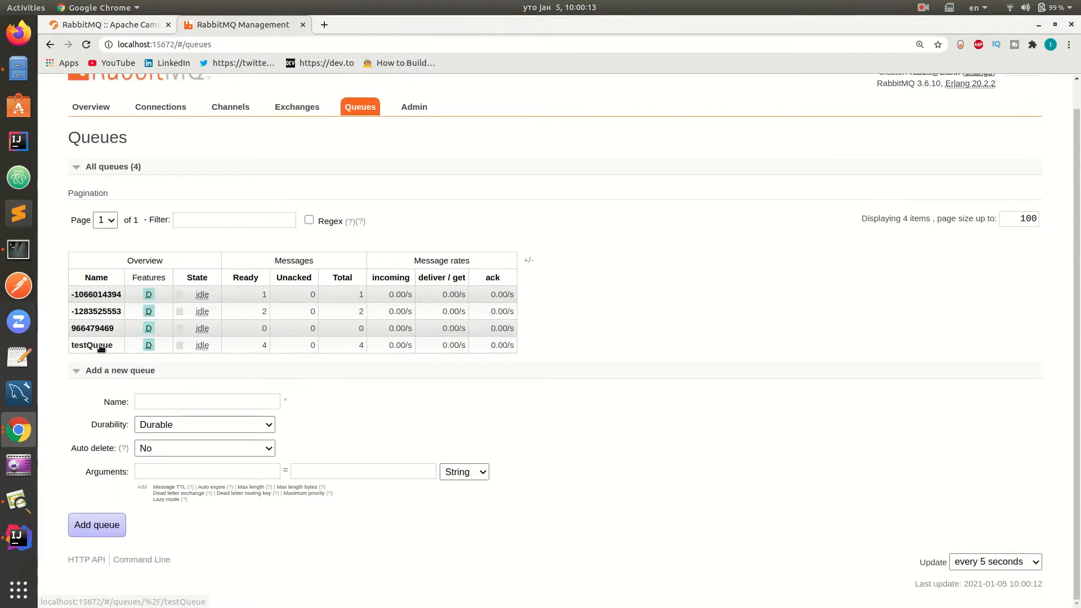
pyautogui.click(91, 345)
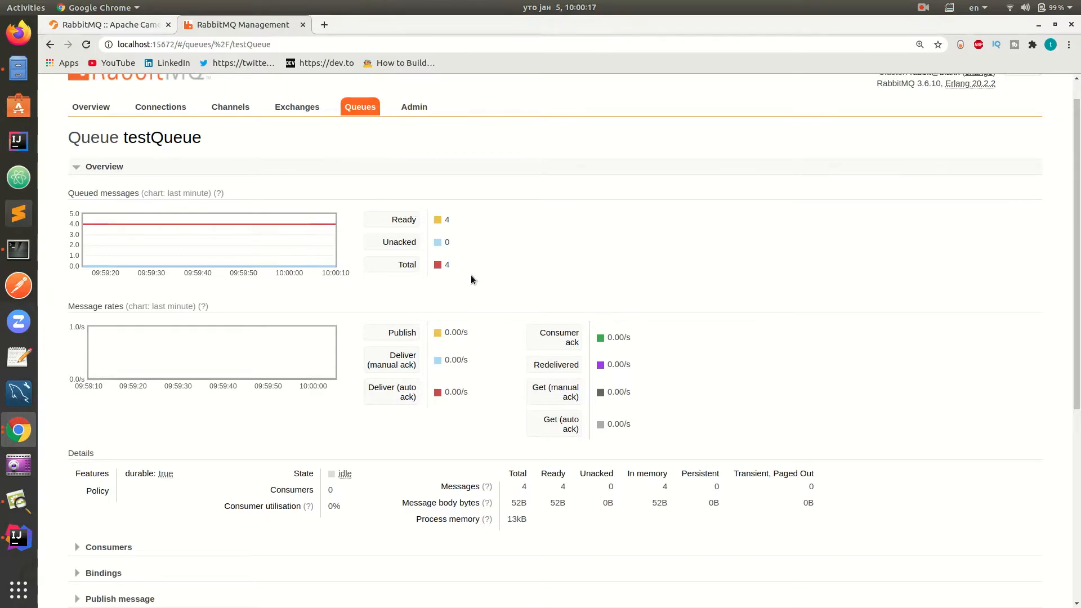
pyautogui.click(359, 107)
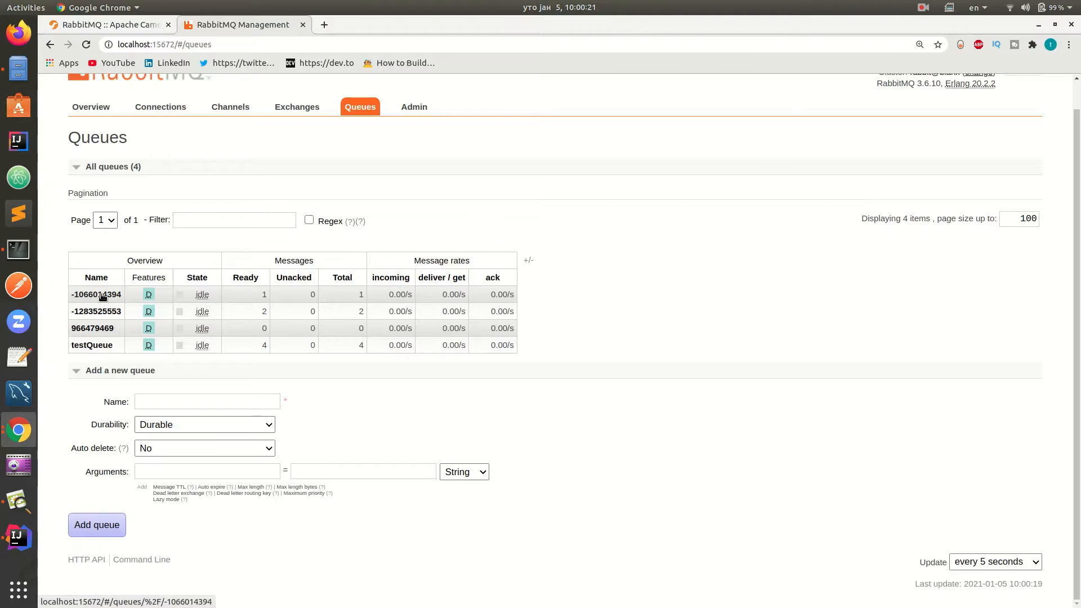
pyautogui.click(923, 7)
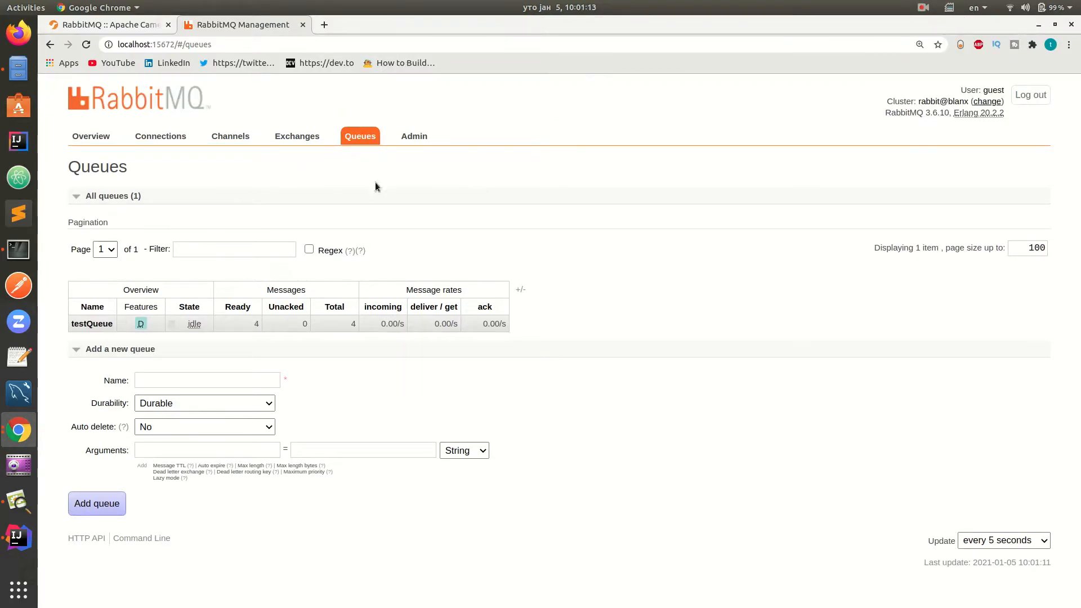
# - From testExchange's binding, purge testQueue of its stored messages
pyautogui.click(296, 136)
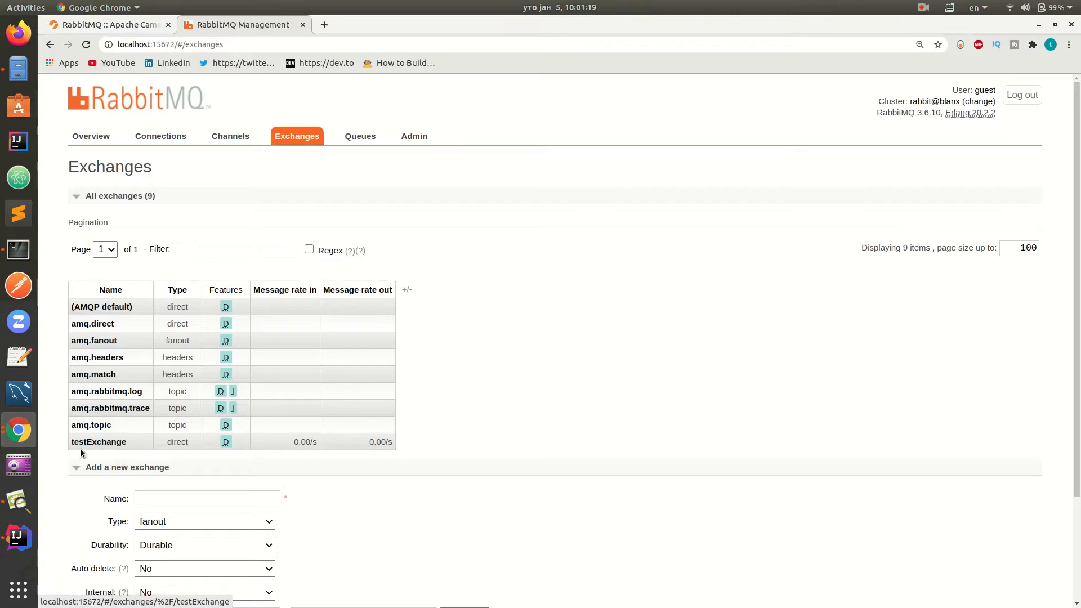
pyautogui.click(99, 441)
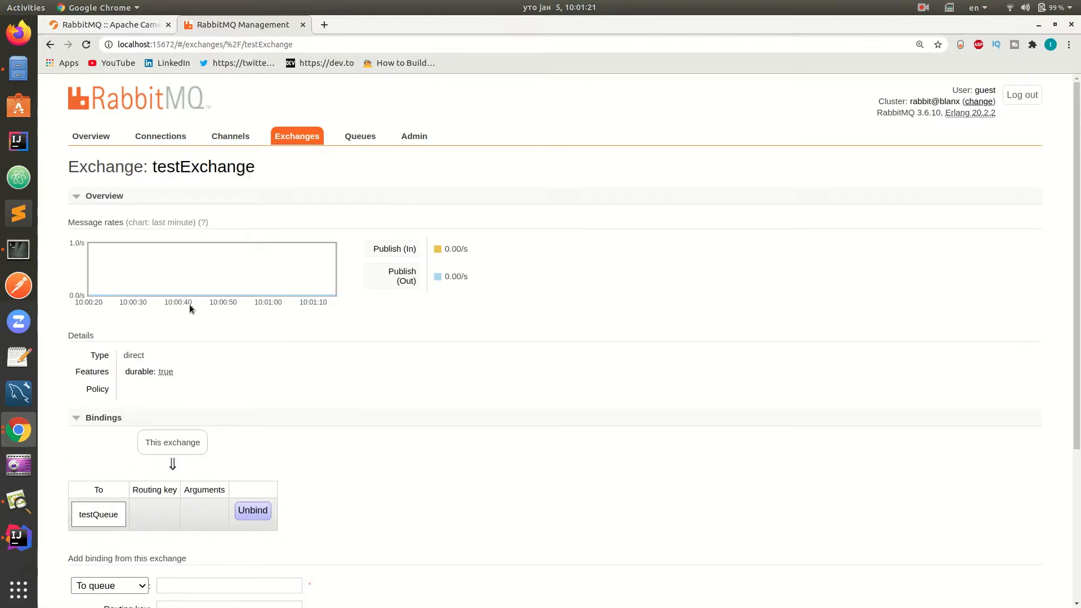
pyautogui.scroll(-3)
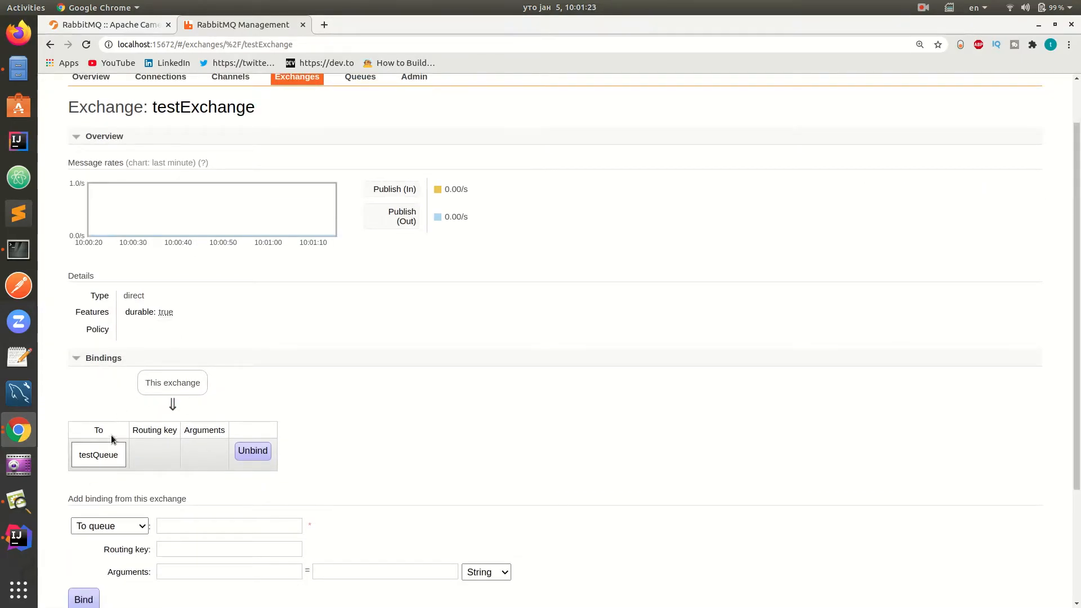
pyautogui.click(98, 454)
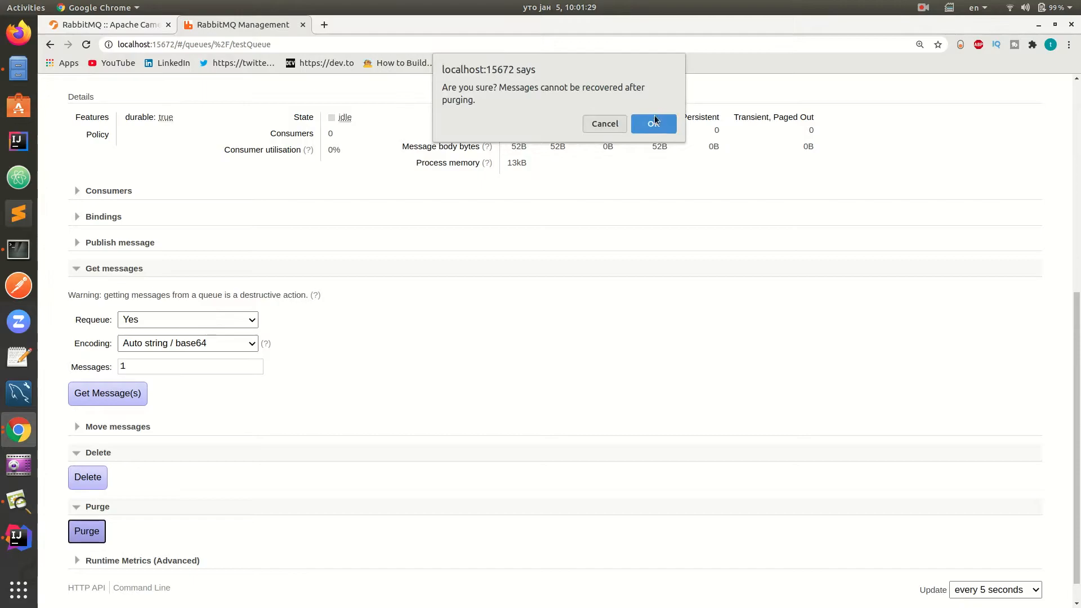
pyautogui.click(653, 123)
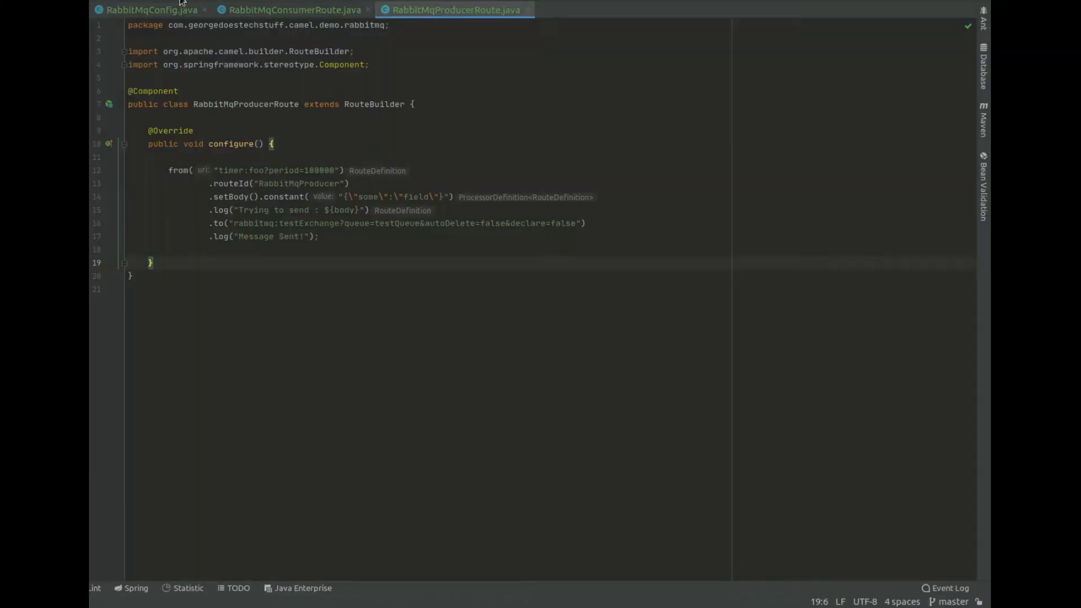
# - Review RabbitMqConfig's connection factory: localhost, port 5672, guest credentials
pyautogui.click(146, 10)
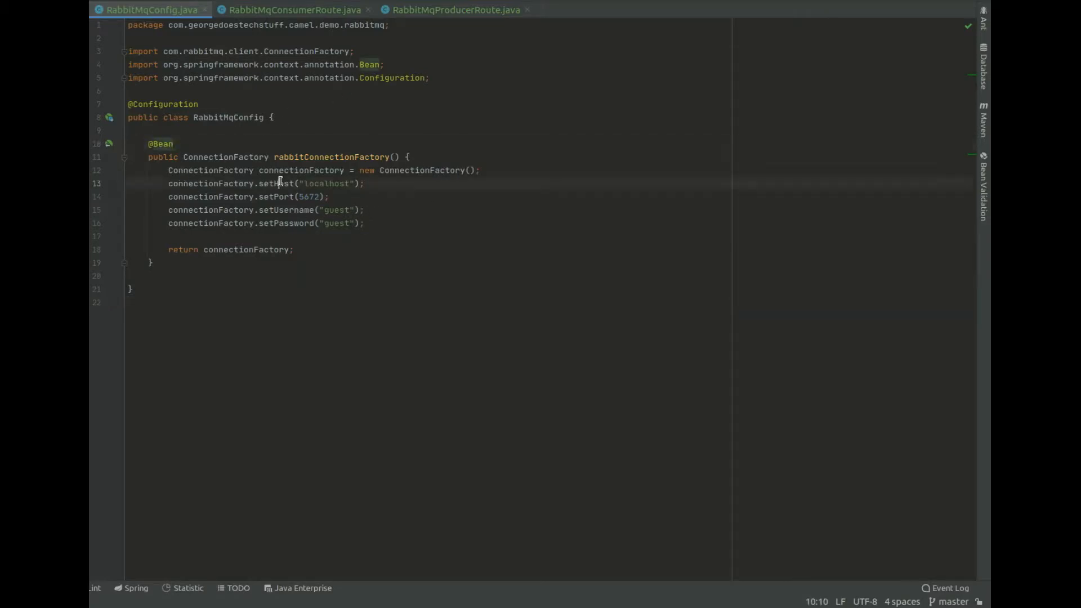
pyautogui.doubleClick(285, 209)
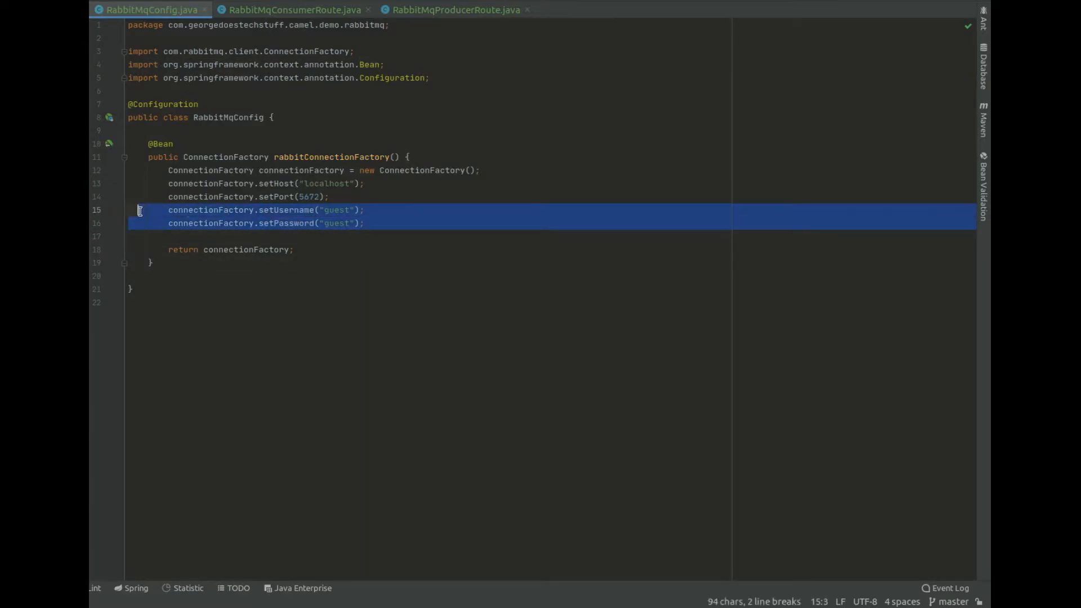
pyautogui.click(376, 236)
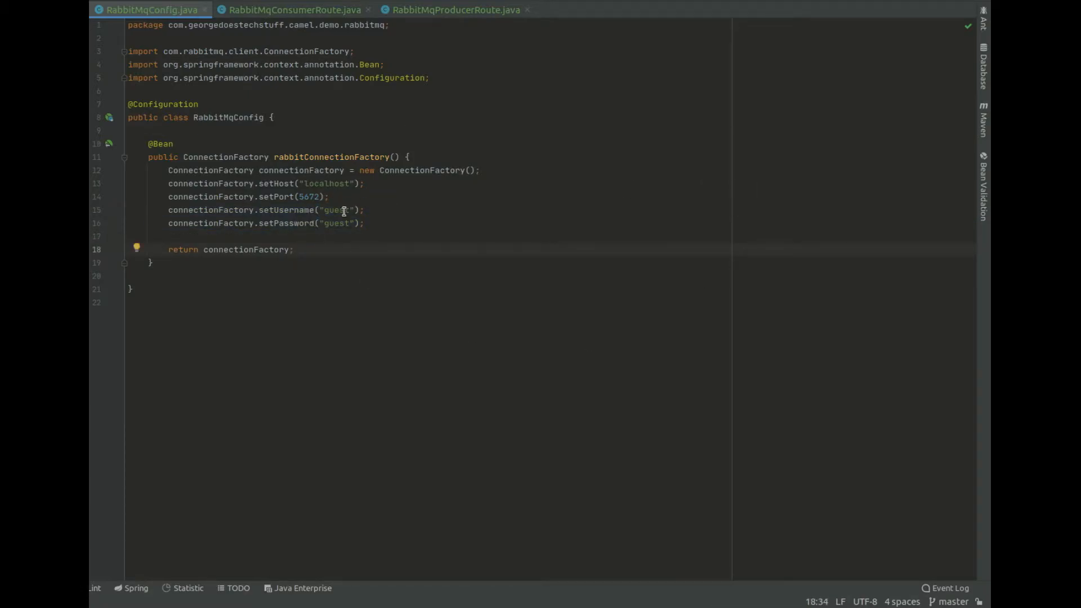
pyautogui.doubleClick(336, 223)
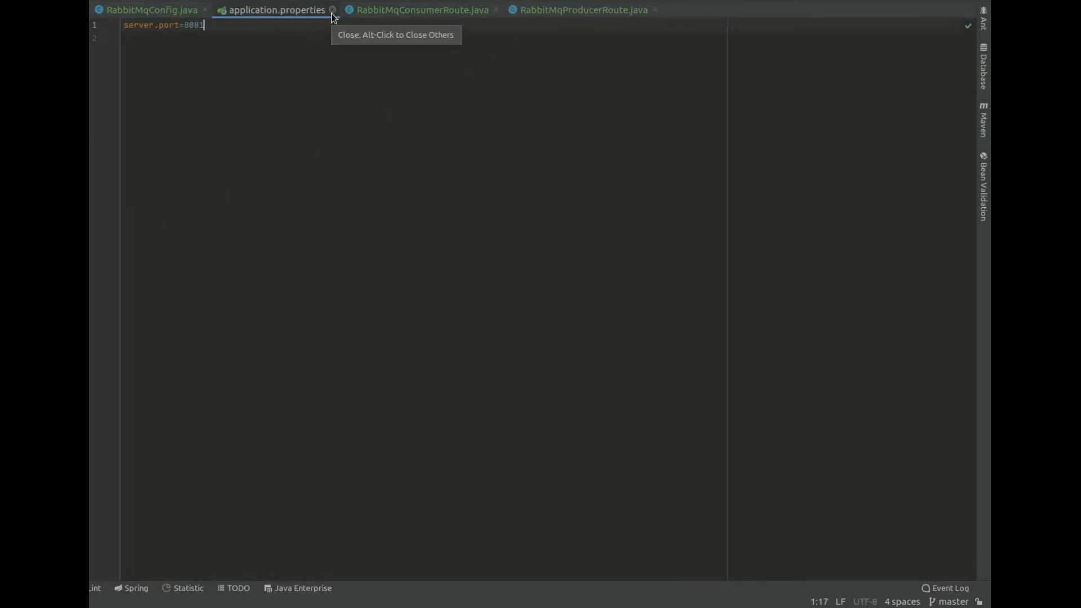
pyautogui.click(334, 10)
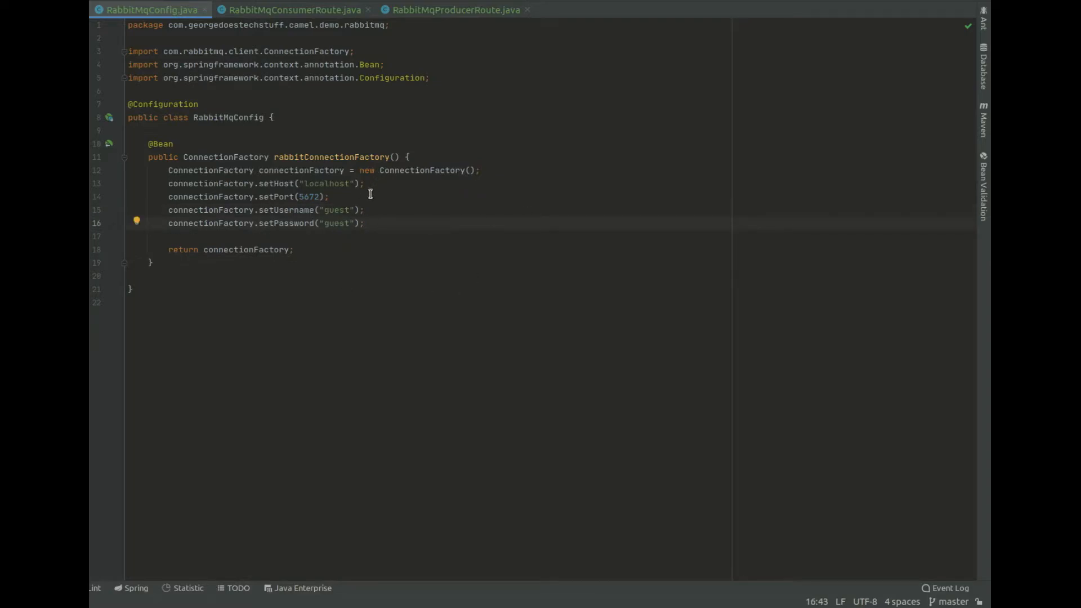
pyautogui.click(295, 10)
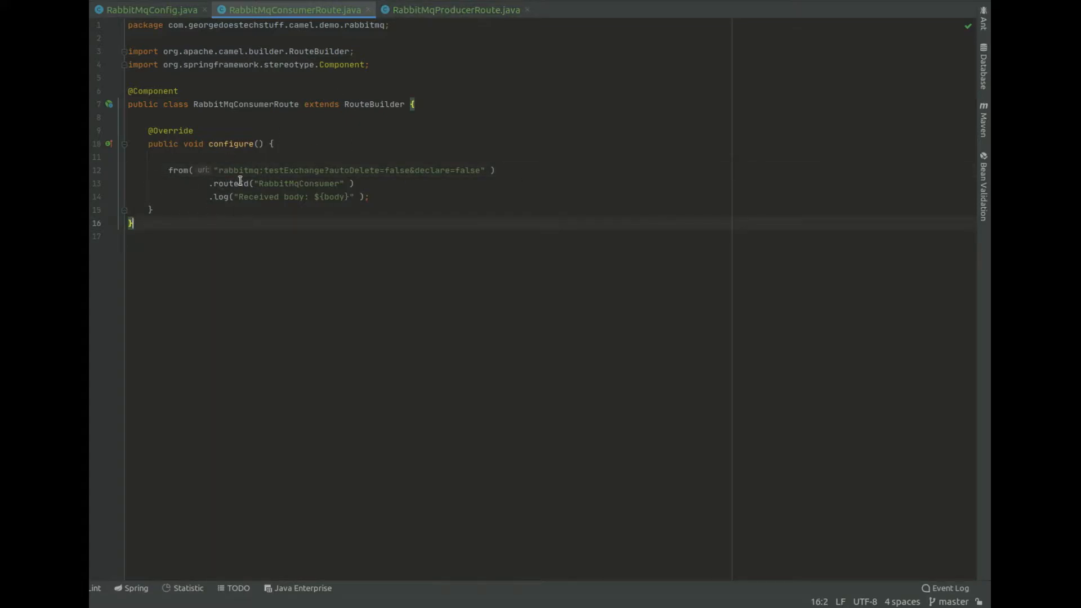
# - Walk through the consumer's rabbitmq endpoint URI: scheme, testExchange, autoDelete=false
pyautogui.doubleClick(241, 170)
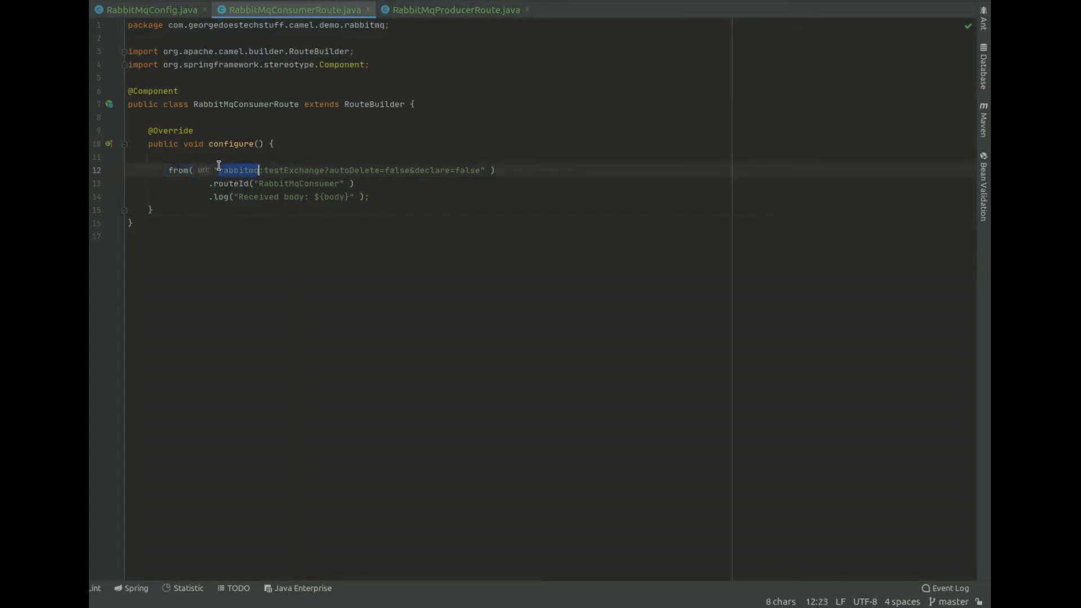
pyautogui.doubleClick(293, 170)
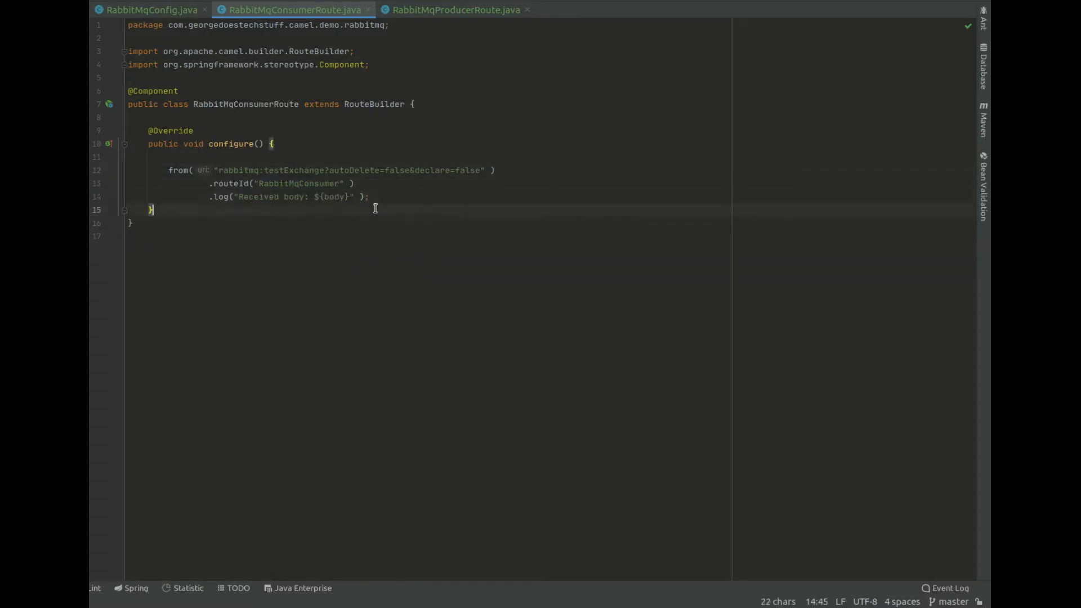
pyautogui.doubleClick(352, 170)
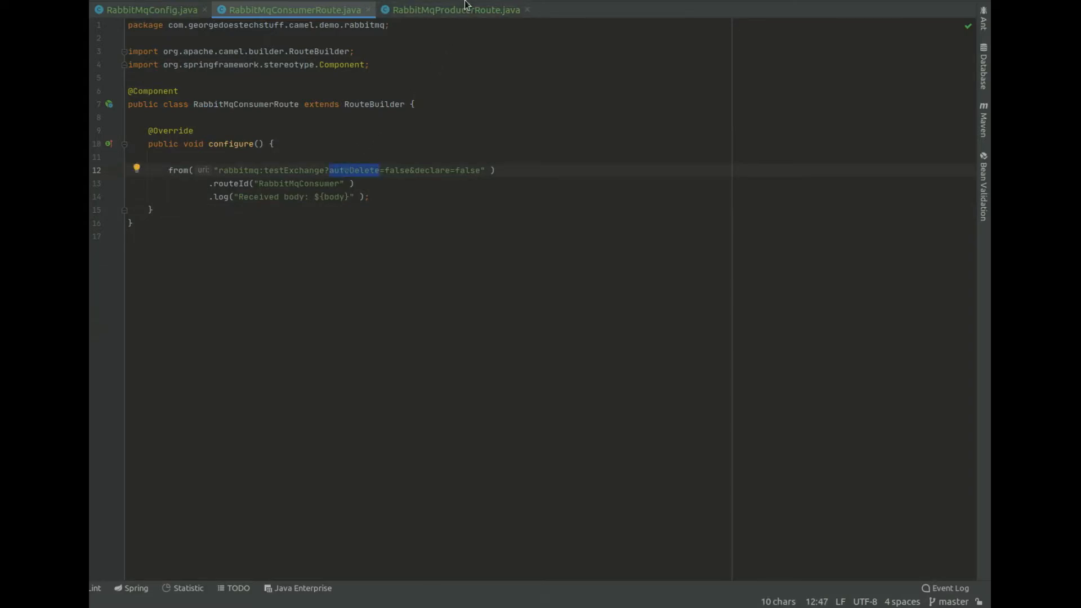
pyautogui.click(454, 10)
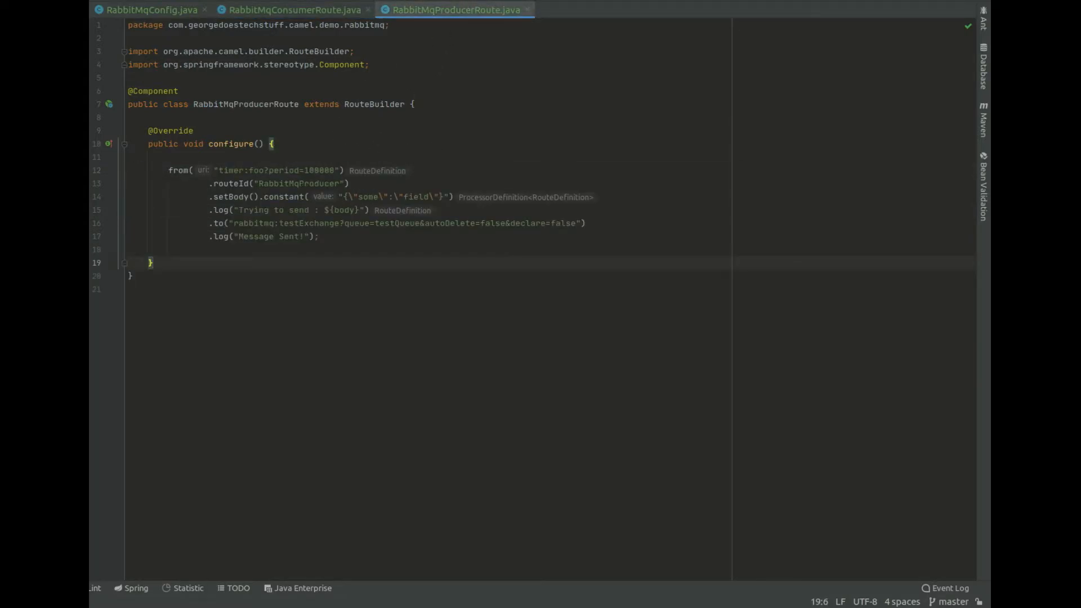
pyautogui.doubleClick(259, 170)
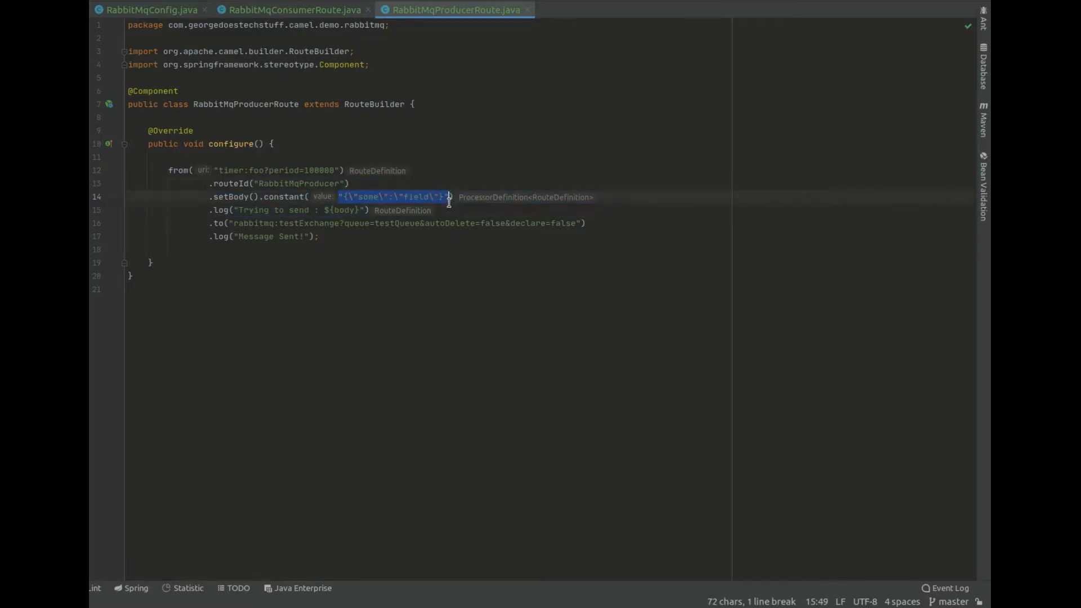
pyautogui.doubleClick(252, 211)
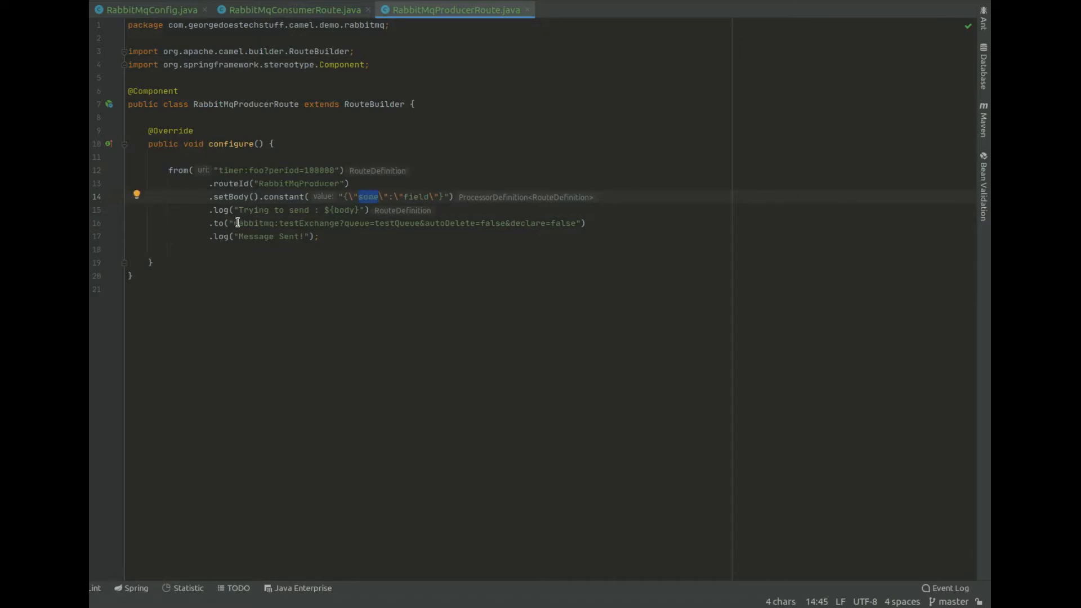
pyautogui.doubleClick(308, 223)
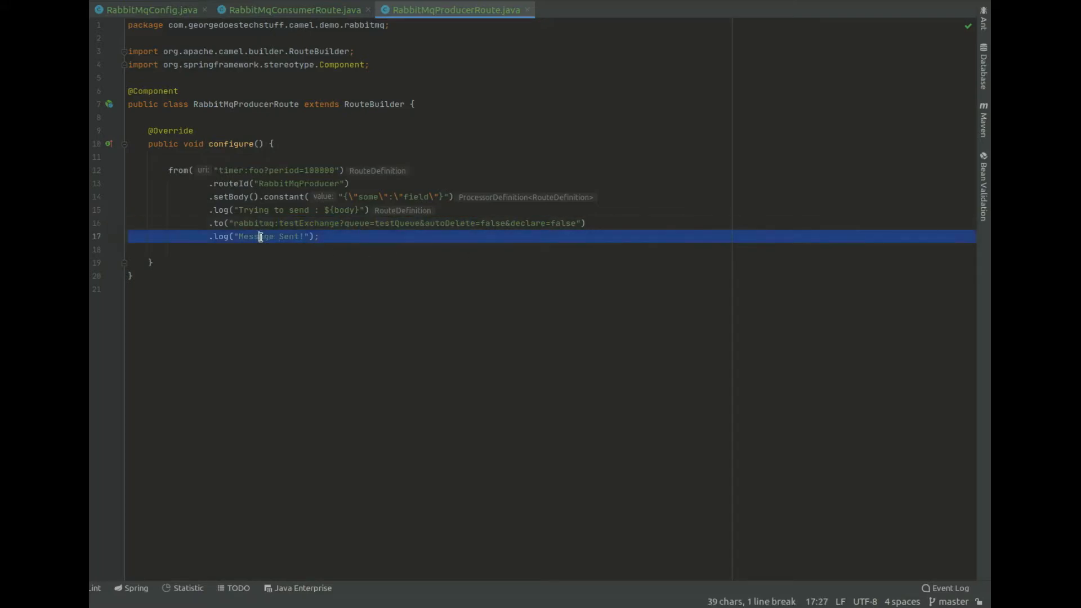
pyautogui.click(150, 262)
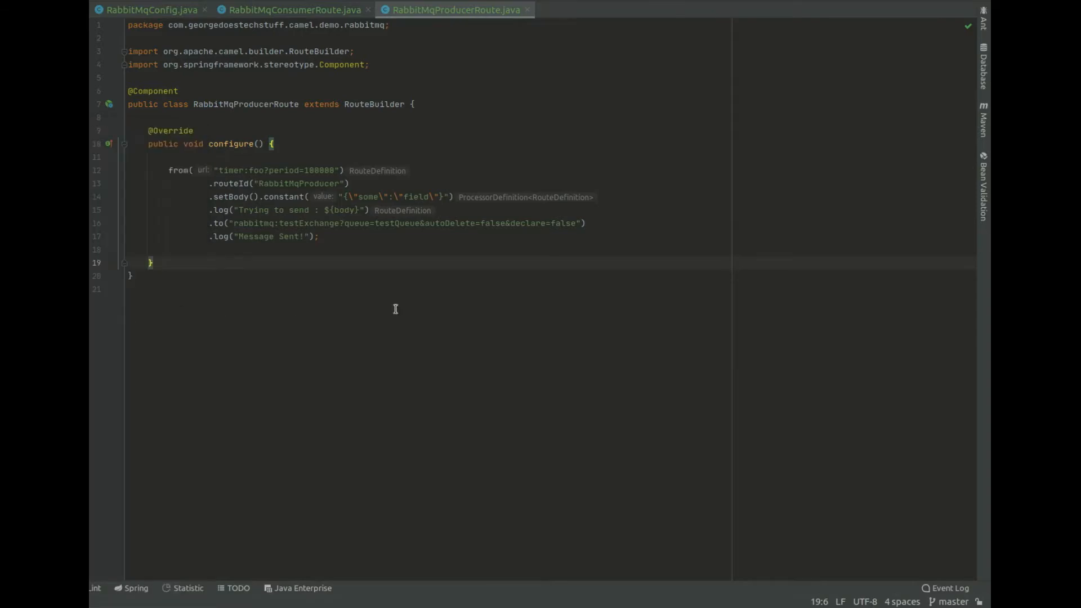
pyautogui.doubleClick(256, 236)
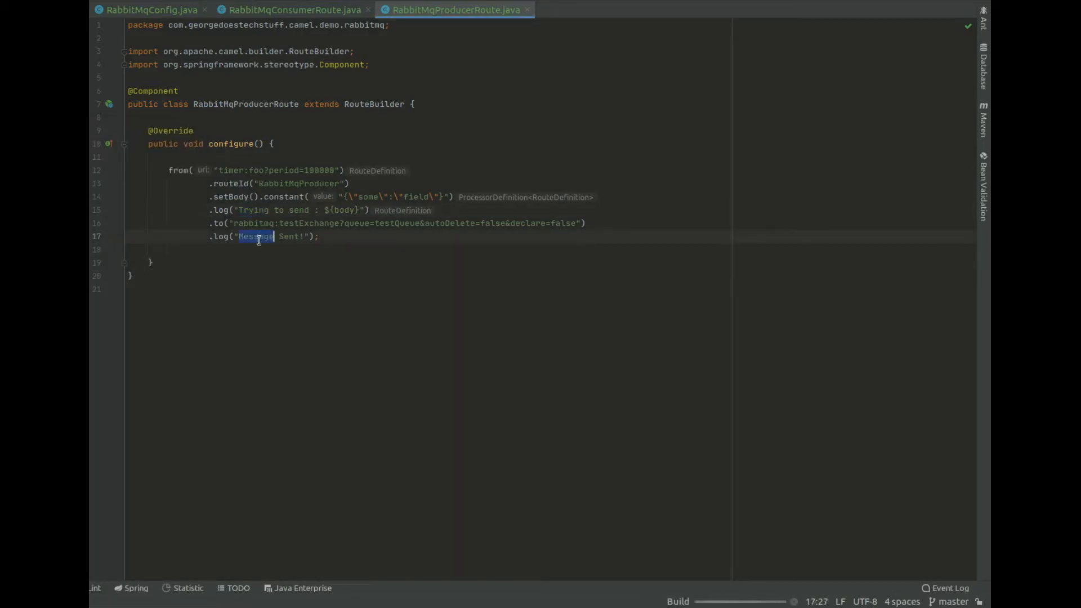
# - Compare consumer and producer routes while the run shows connection failures to testExchange
pyautogui.click(295, 10)
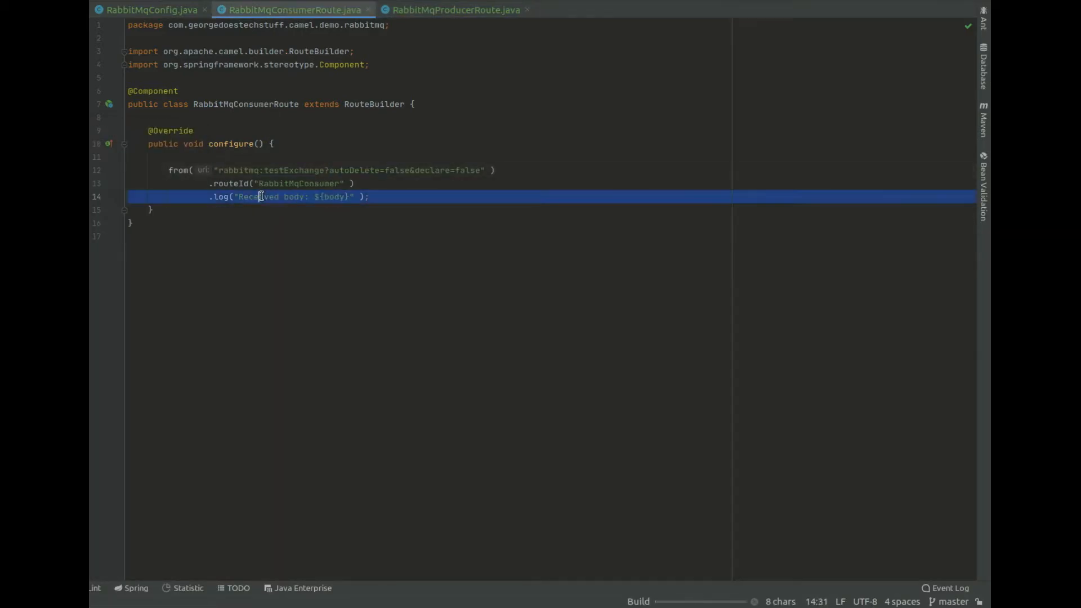
pyautogui.click(455, 10)
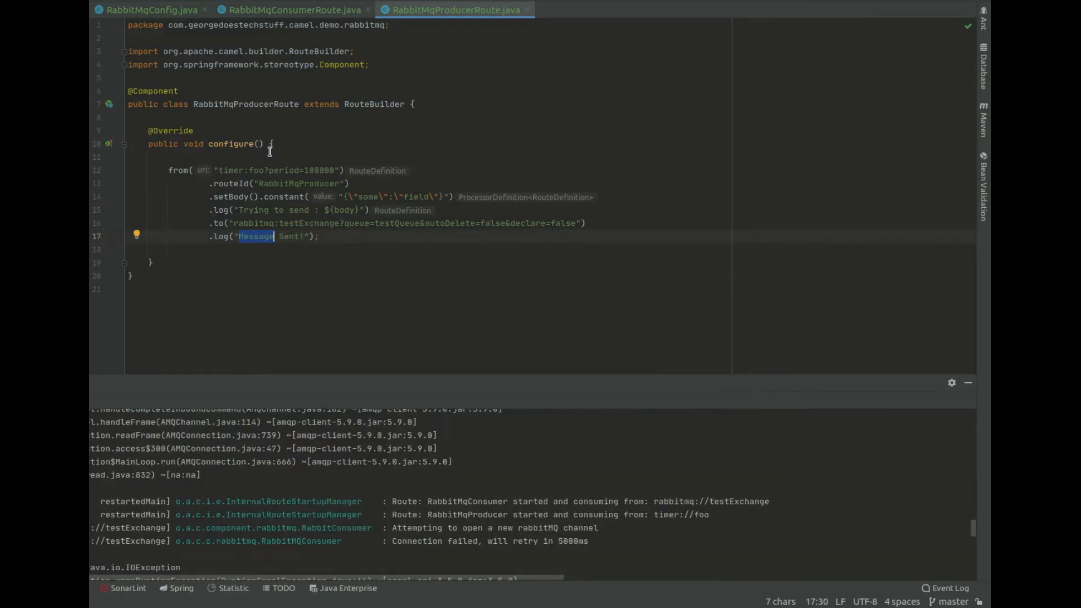
pyautogui.click(295, 10)
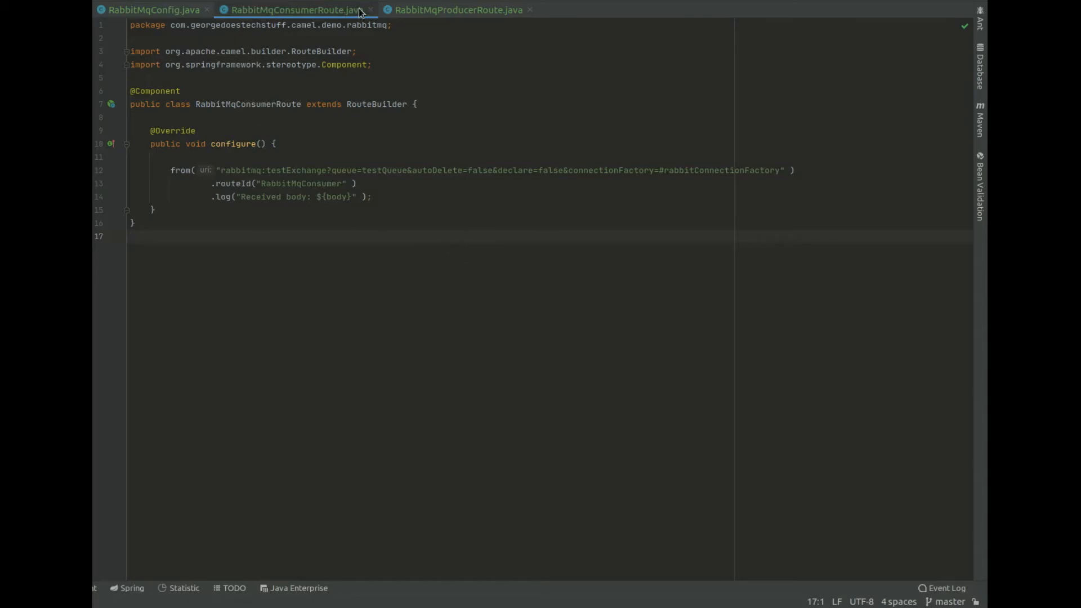
# - Add connectionFactory=#rabbitConnectionFactory to both URIs and queue=testQueue to the consumer
pyautogui.click(456, 10)
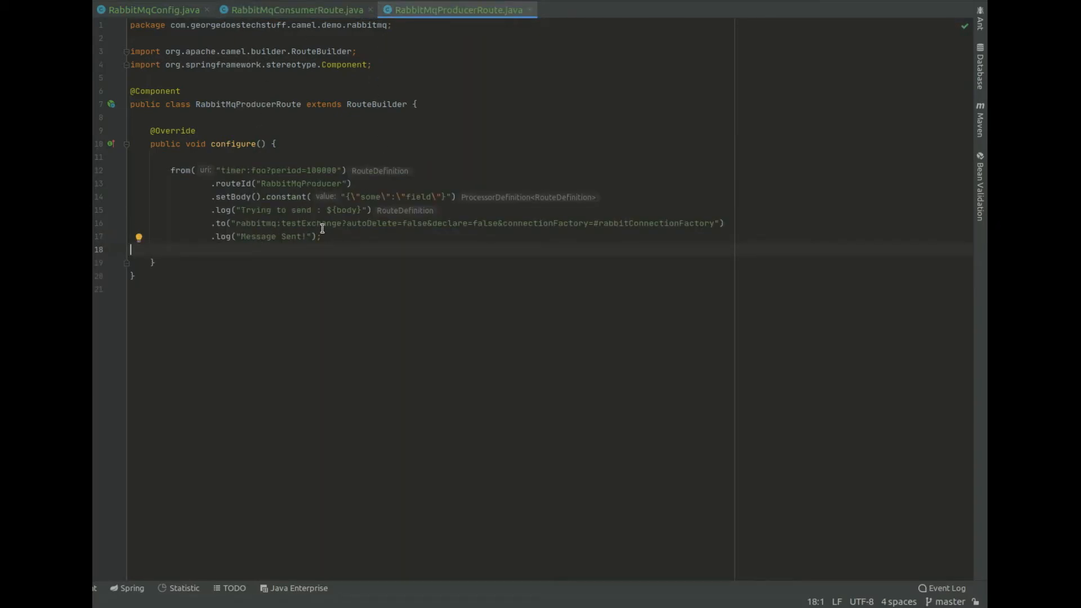
pyautogui.doubleClick(310, 223)
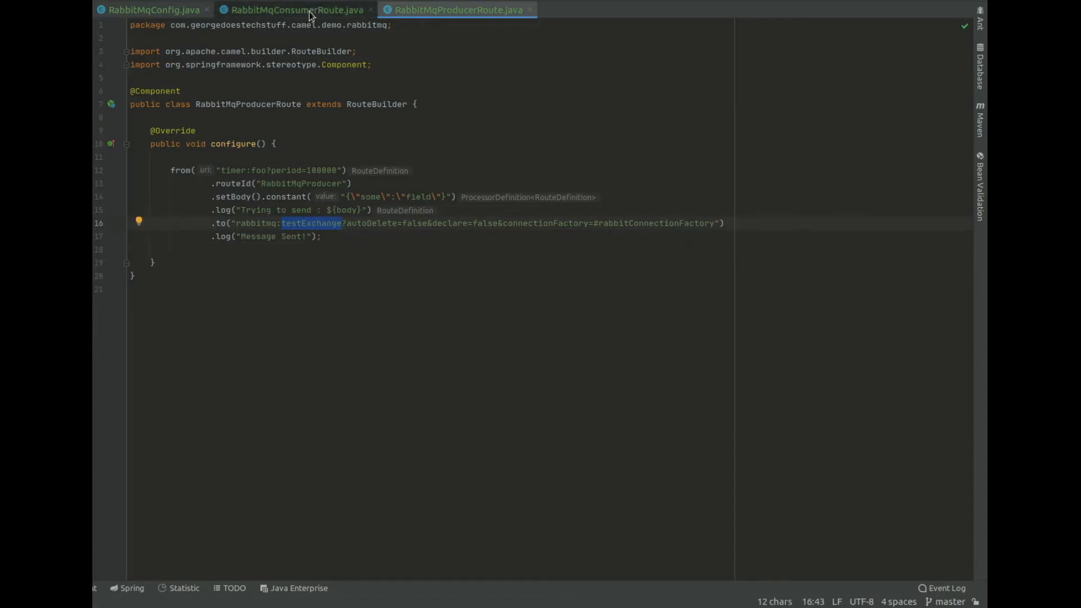
pyautogui.click(295, 10)
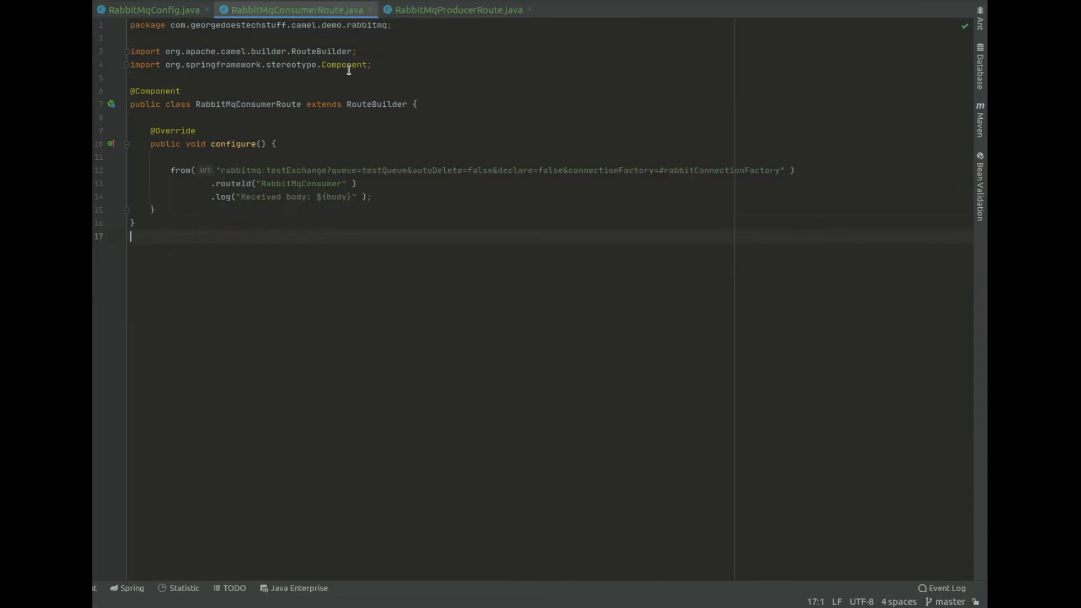
pyautogui.doubleClick(296, 170)
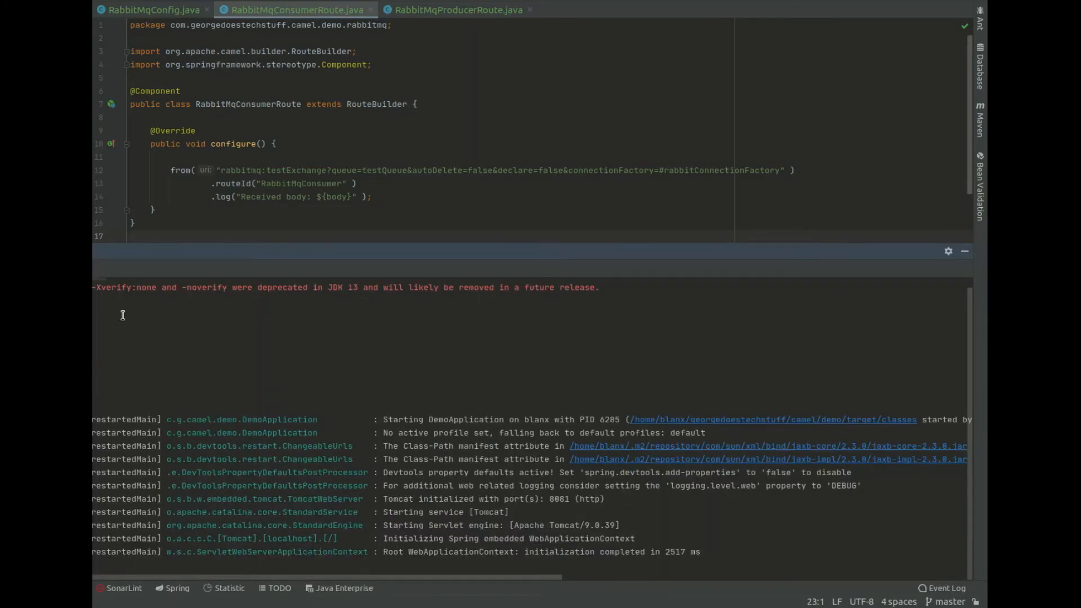
# - Watch the restarted DemoApplication's Spring Boot and Tomcat startup log
pyautogui.scroll(-3)
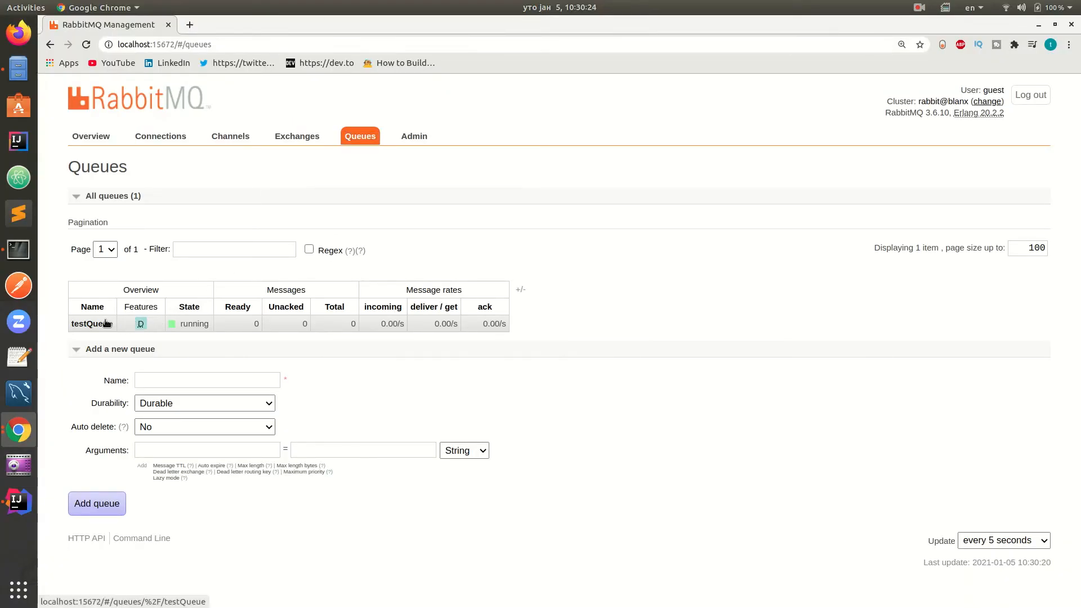
# - View testQueue's details from the Queues list, confirming one consumer and no queued messages
pyautogui.click(90, 323)
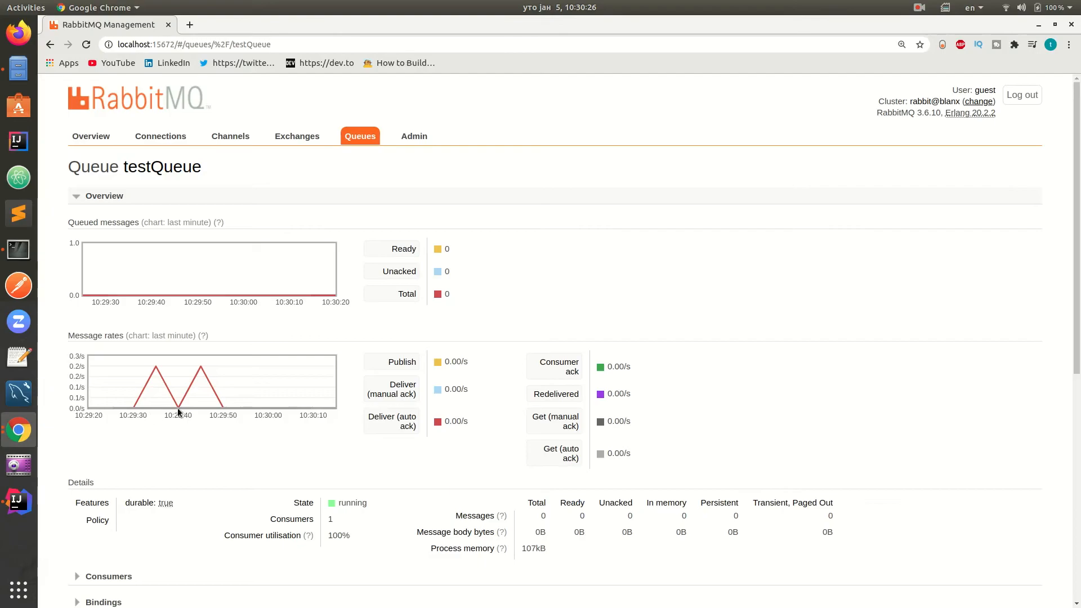
pyautogui.click(359, 136)
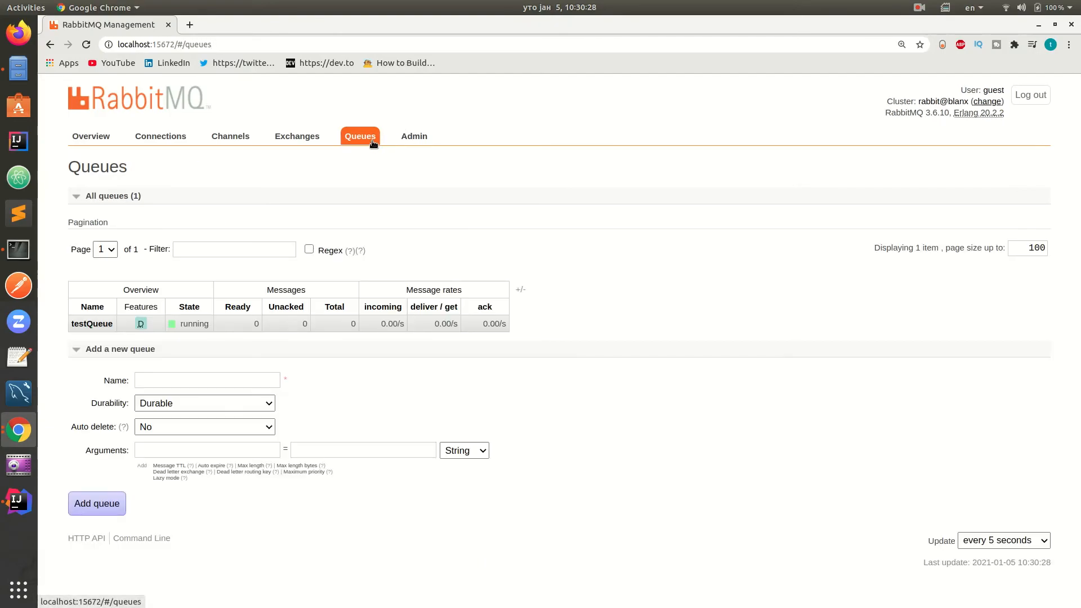
pyautogui.click(91, 323)
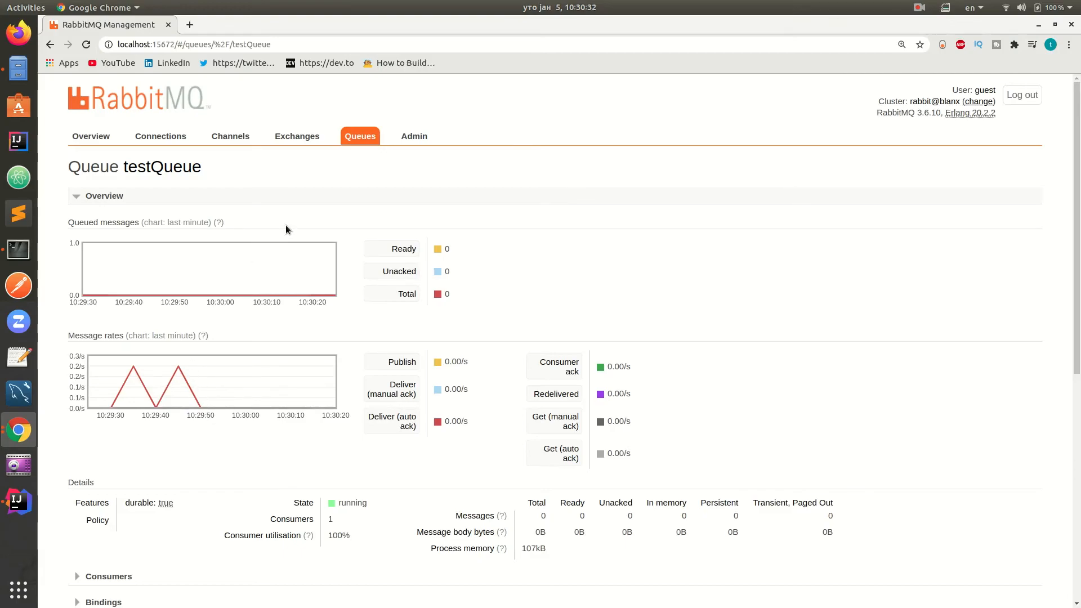
# - Inspect testExchange, follow its binding back to testQueue and reveal the Get messages section
pyautogui.click(296, 136)
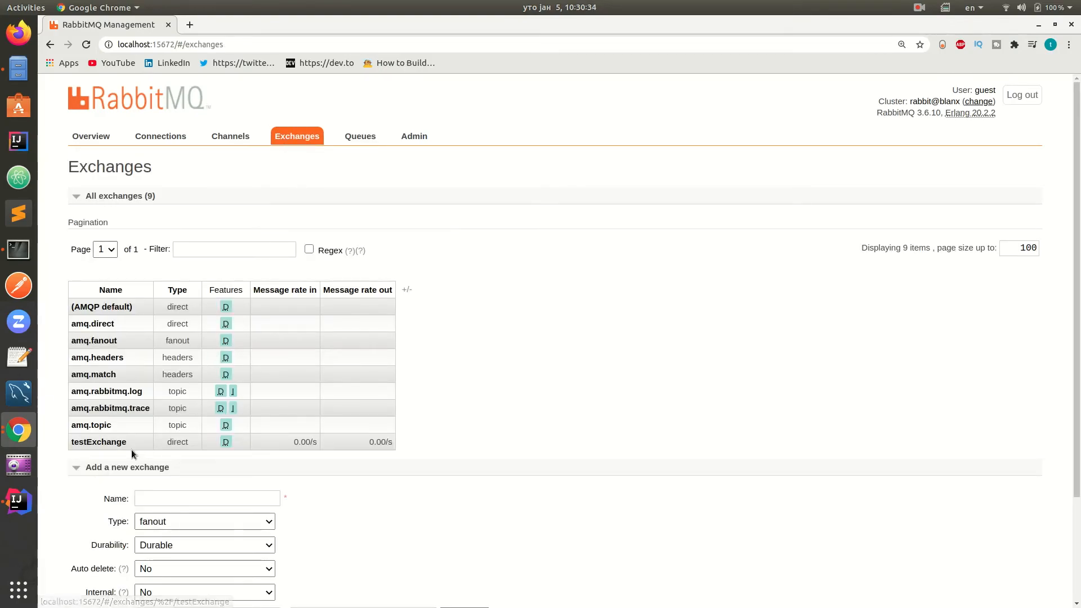
pyautogui.click(99, 441)
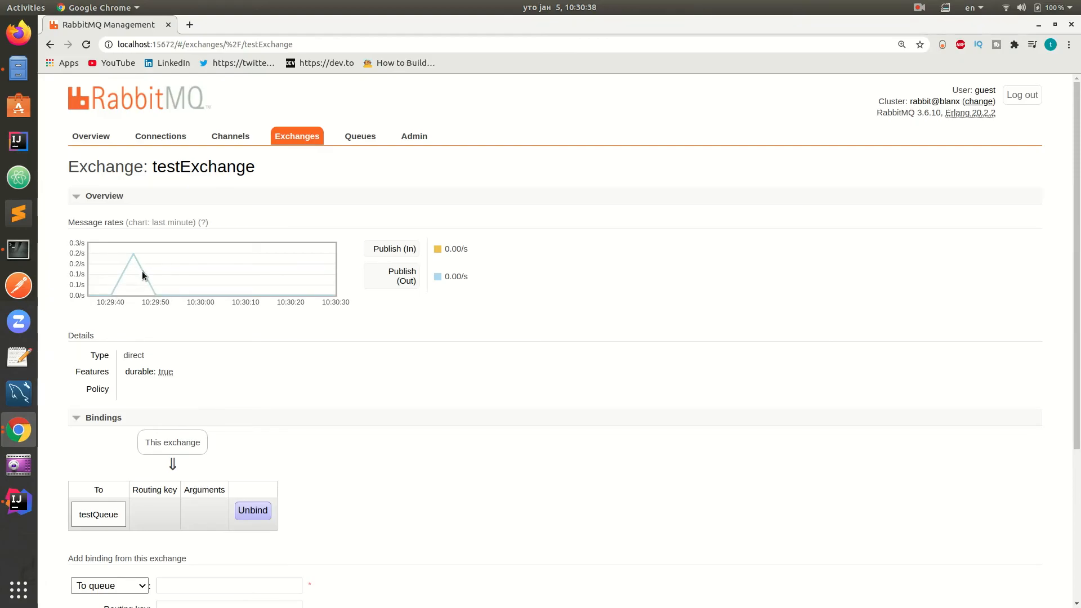
pyautogui.moveTo(346, 88)
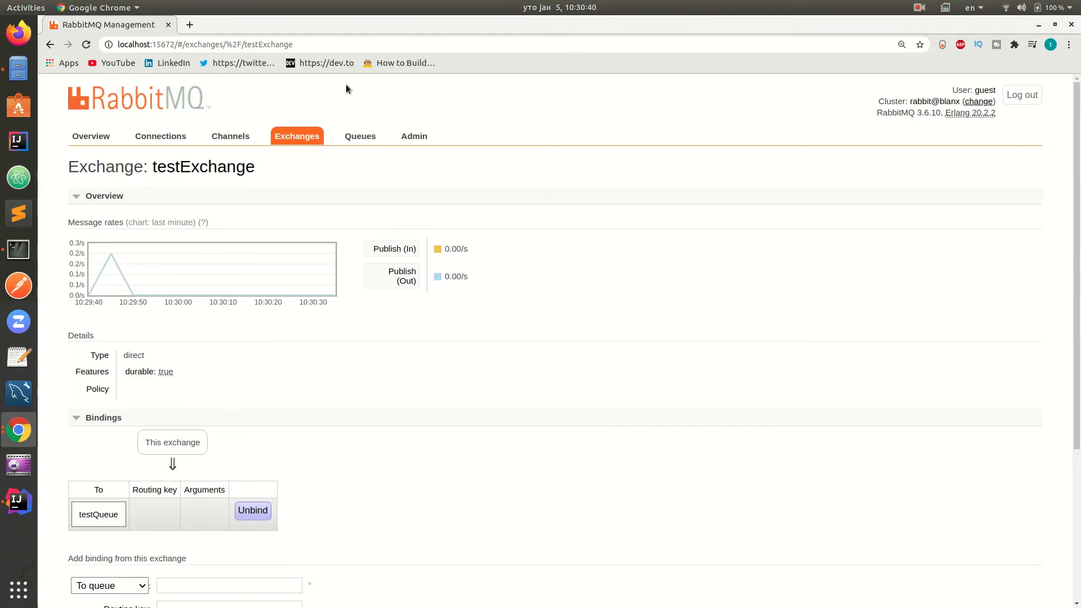
pyautogui.click(98, 514)
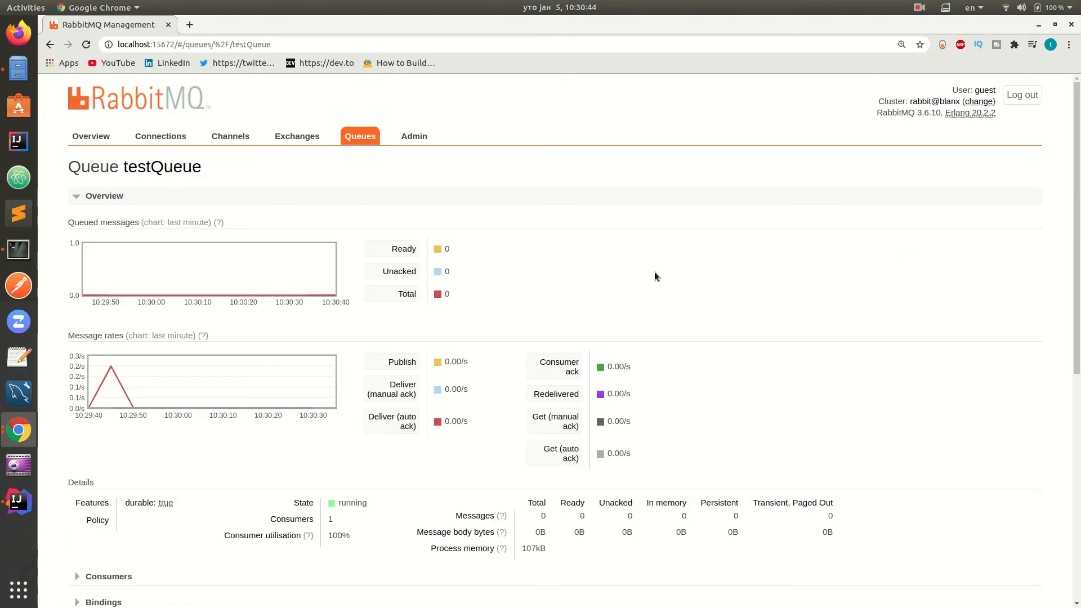
pyautogui.scroll(-3)
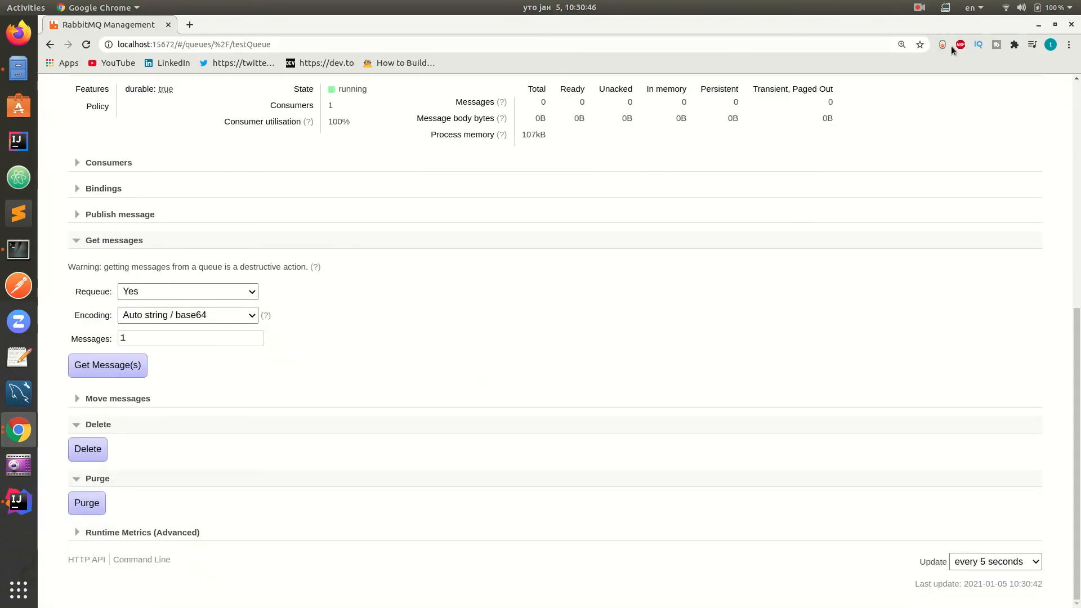